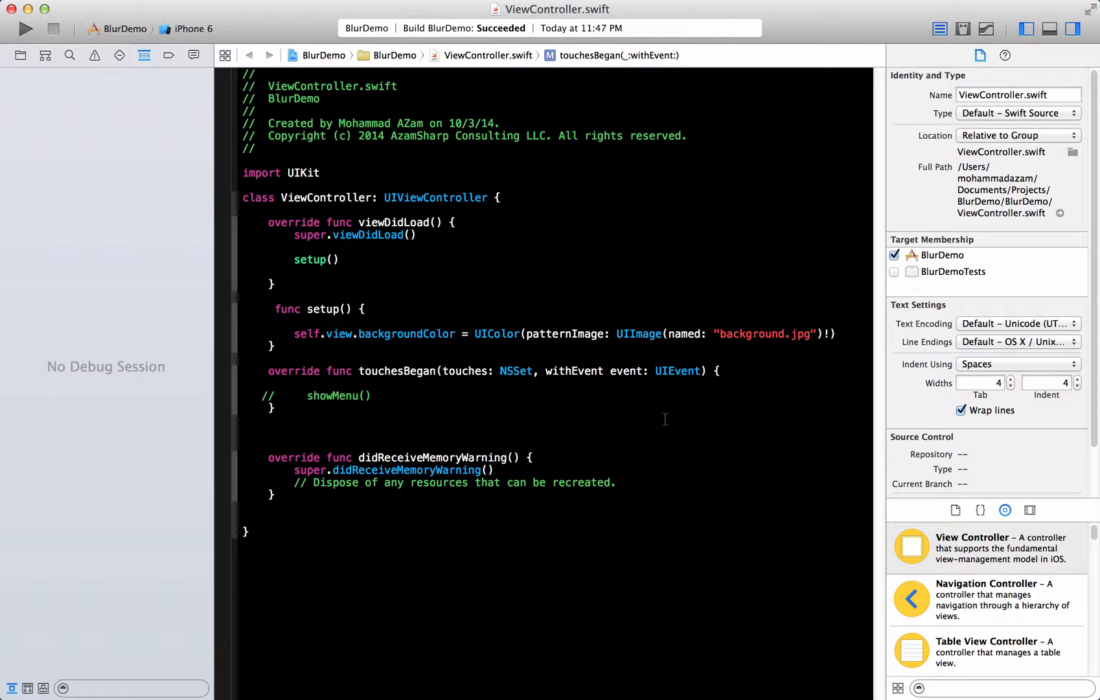
Step: Review ViewController.swift and launch BlurDemo on the iPhone 6 simulator
{"action": "left_click", "coordinate": [366, 395]}
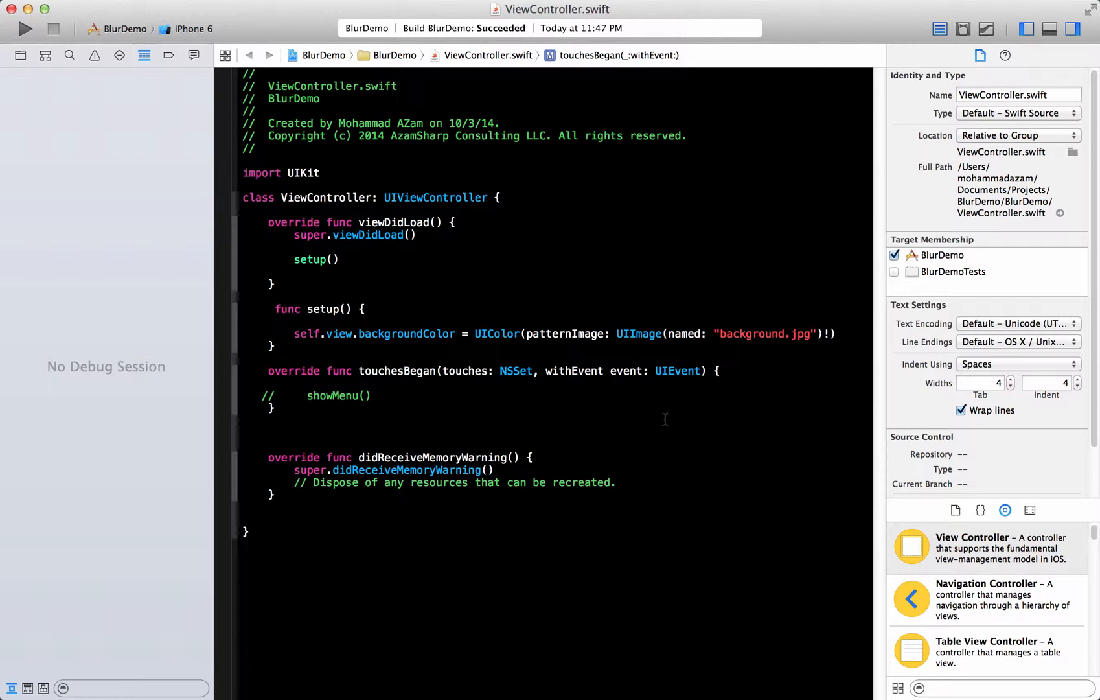
{"action": "left_click", "coordinate": [372, 395]}
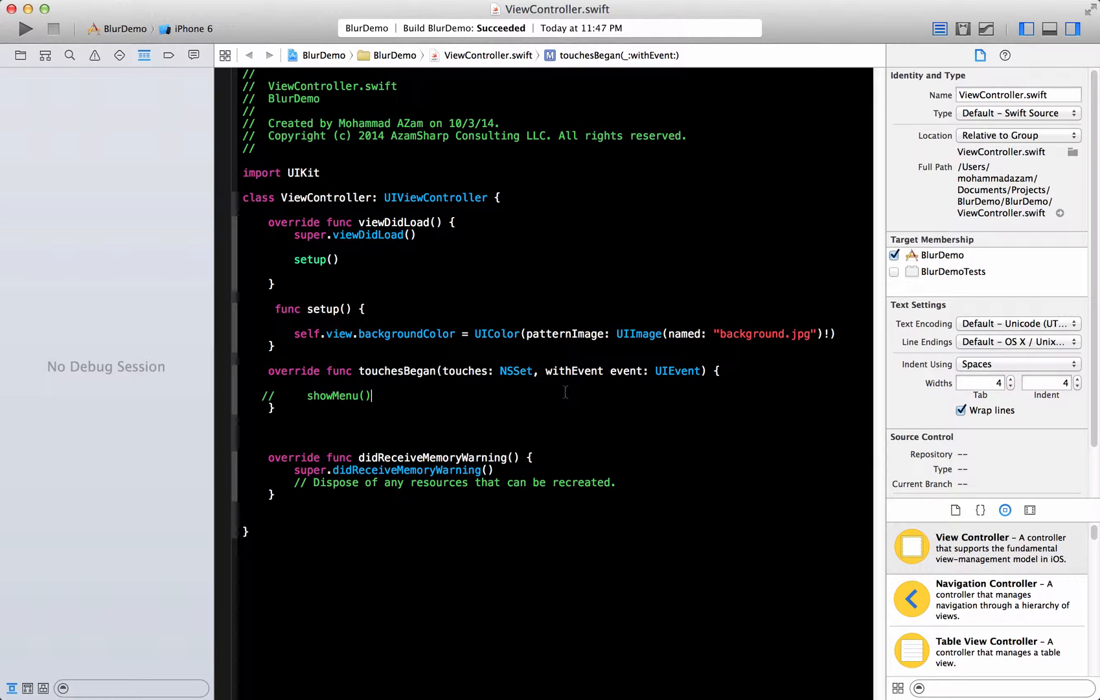
{"action": "left_click", "coordinate": [26, 28]}
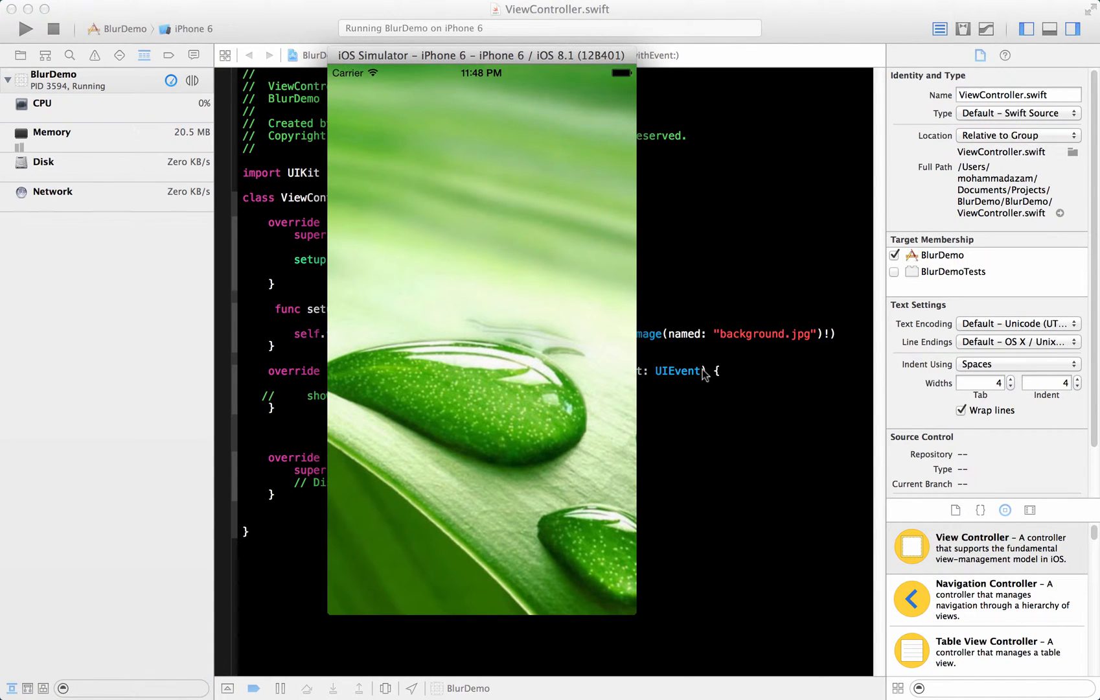
{"action": "mouse_move", "coordinate": [523, 218]}
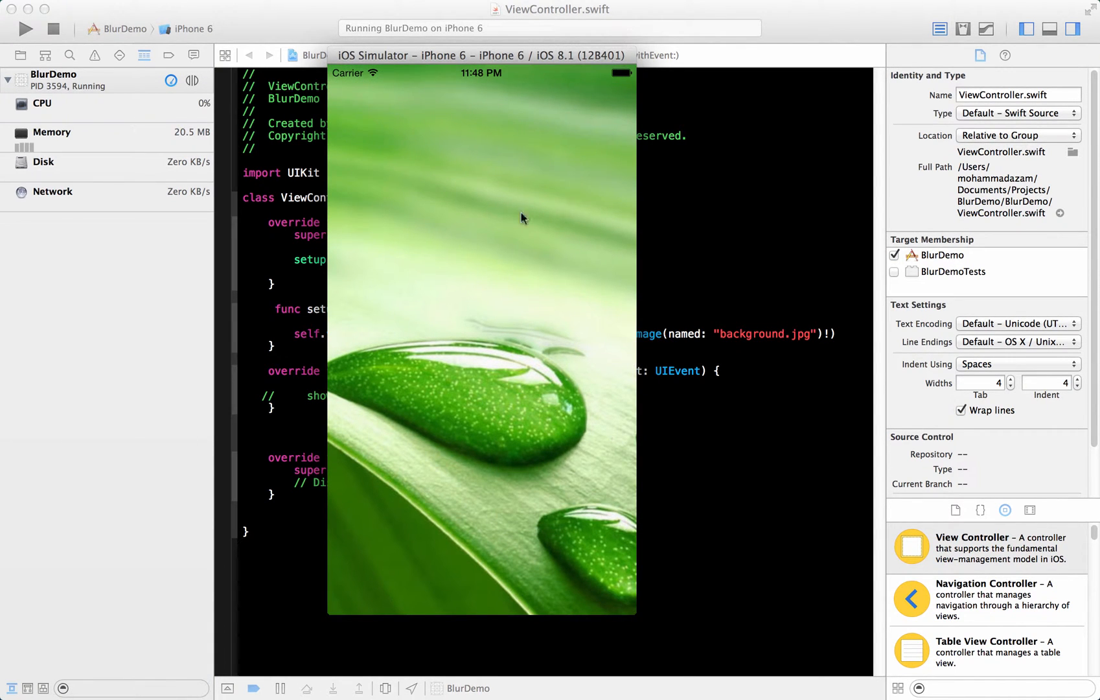
{"action": "mouse_move", "coordinate": [525, 198]}
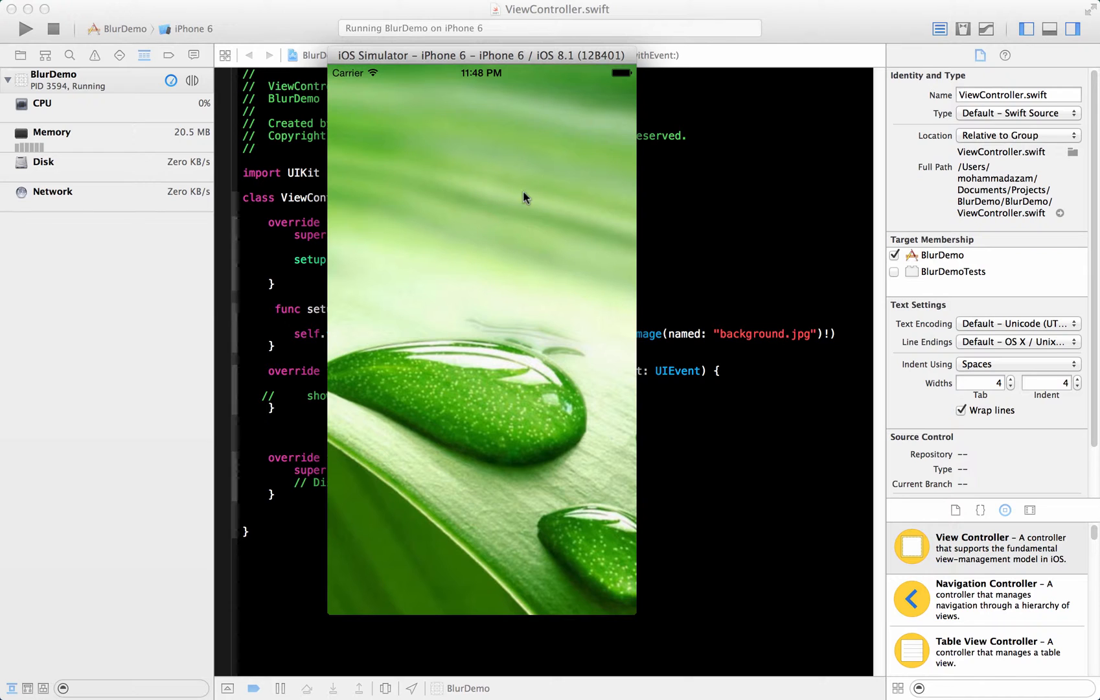
{"action": "mouse_move", "coordinate": [415, 541]}
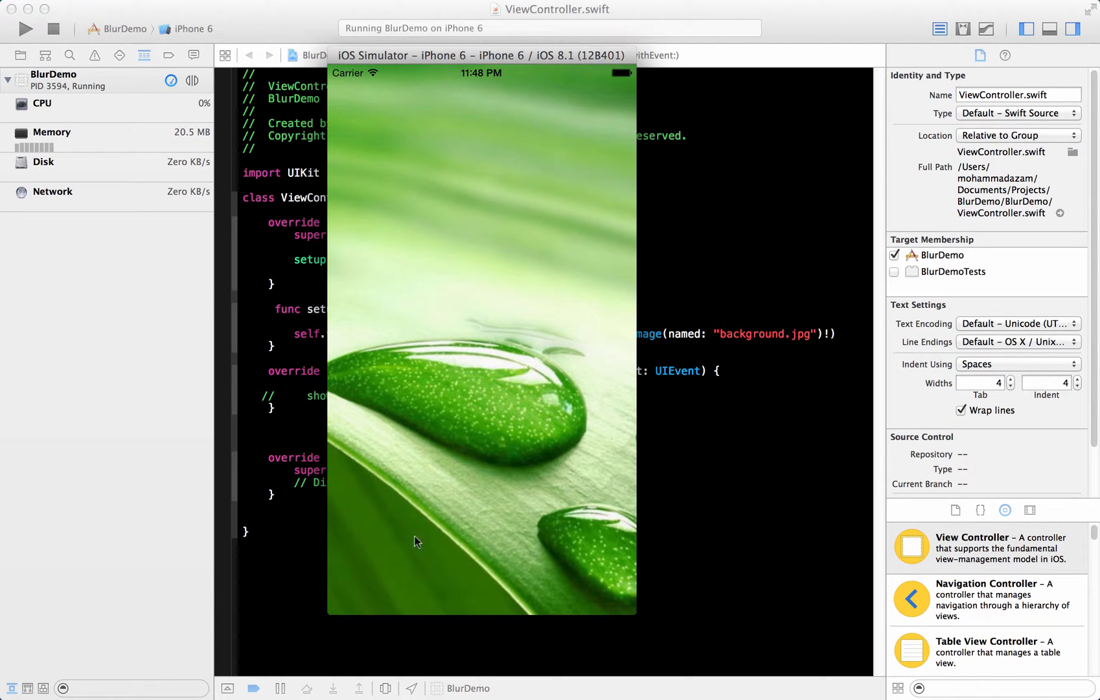
{"action": "mouse_move", "coordinate": [444, 596]}
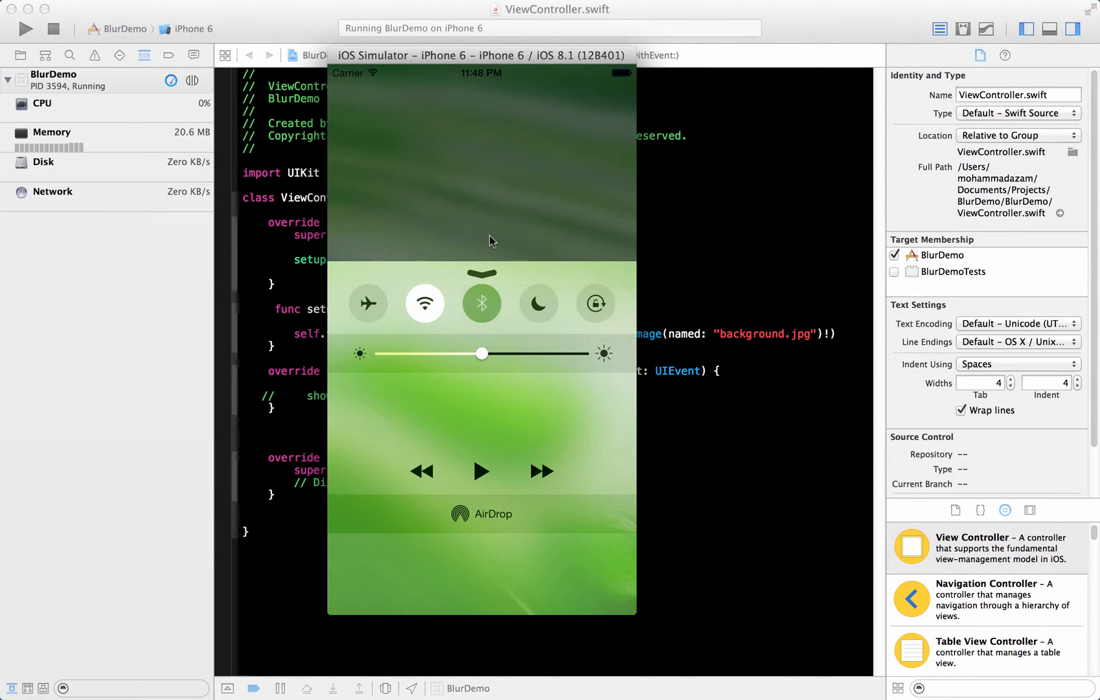
{"action": "mouse_move", "coordinate": [477, 282]}
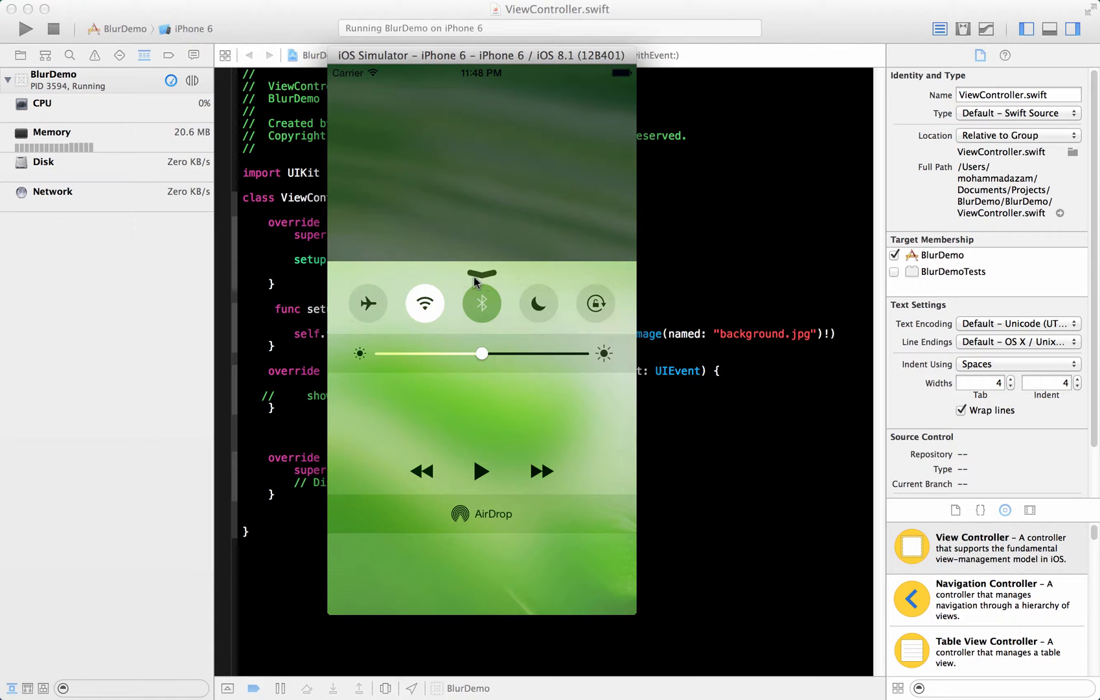
{"action": "mouse_move", "coordinate": [495, 282]}
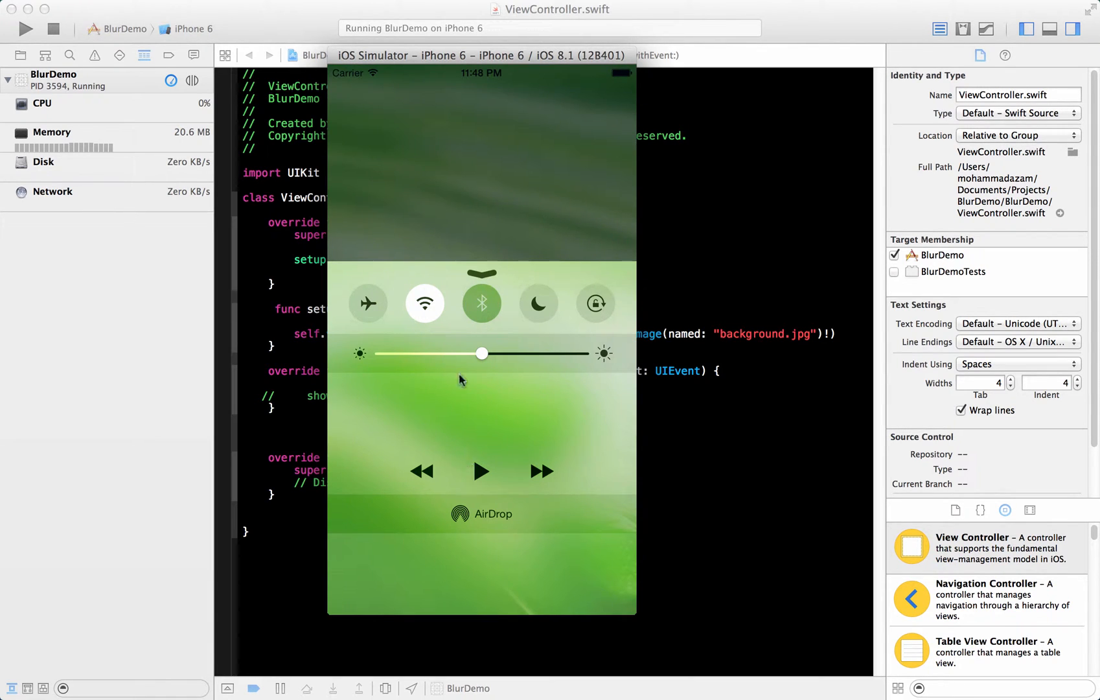
{"action": "mouse_move", "coordinate": [548, 238]}
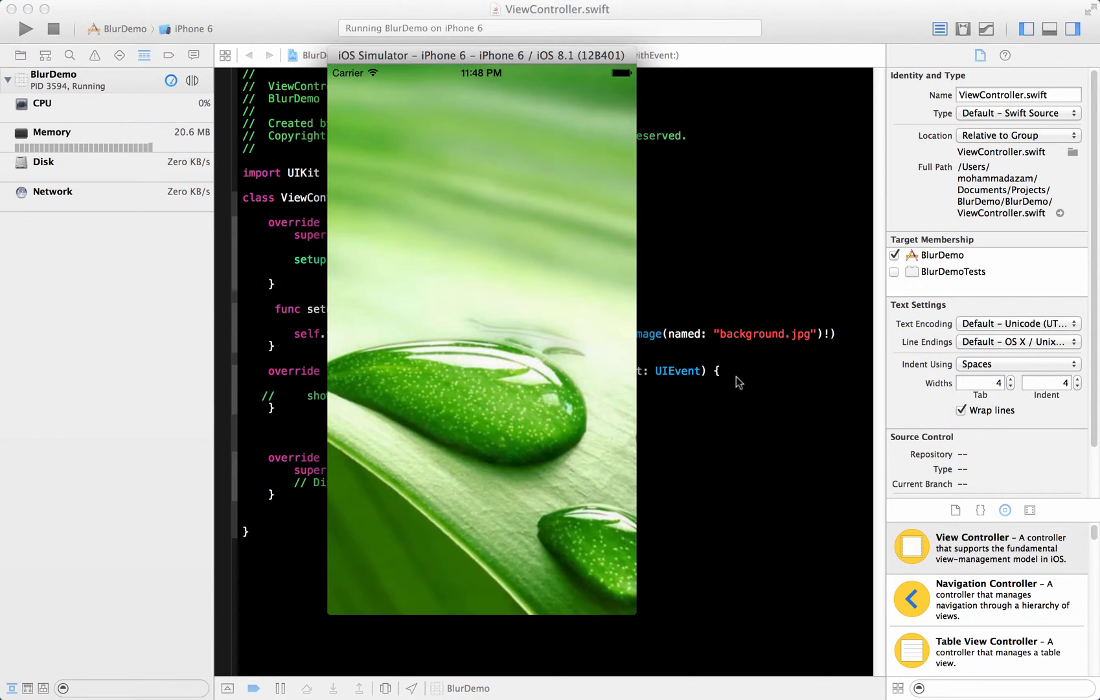
Step: Stop the BlurDemo run after viewing the leaf background with no menu
{"action": "left_click", "coordinate": [53, 28]}
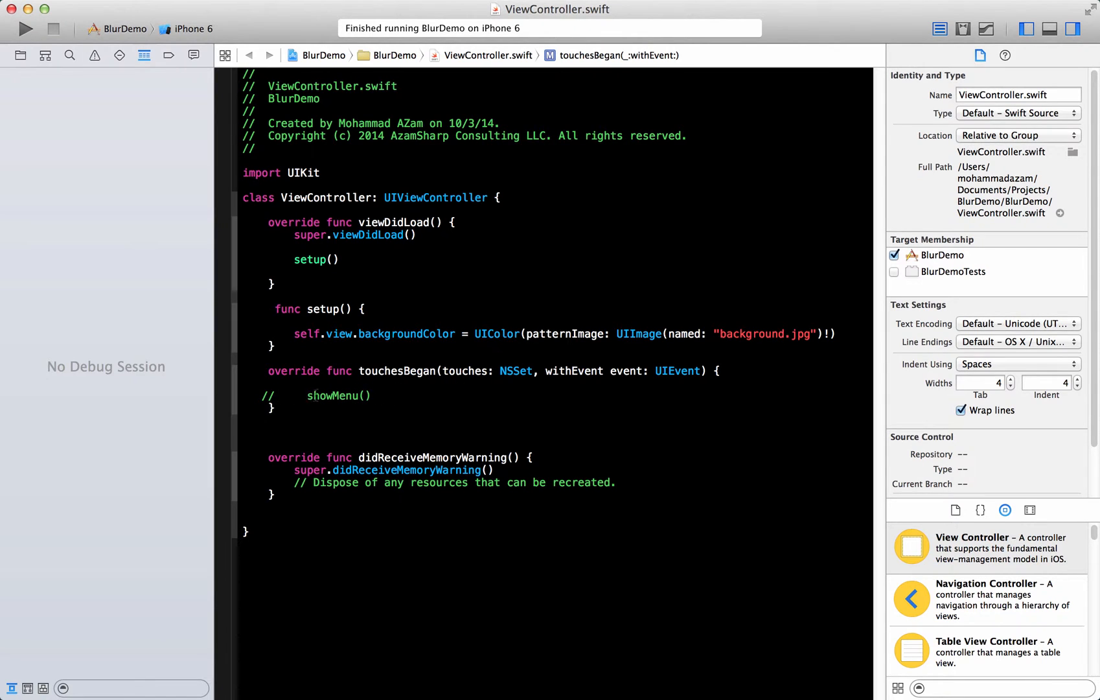
Step: Uncomment showMenu() in touchesBegan and add an empty line above func showMenu
{"action": "left_click", "coordinate": [276, 396]}
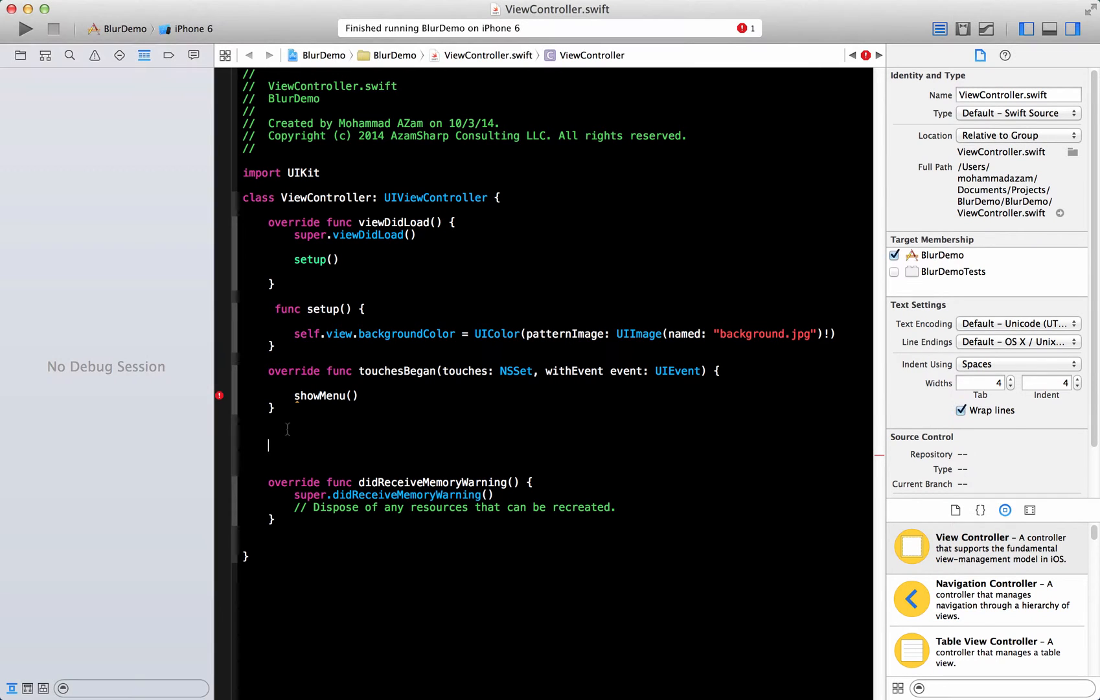
{"action": "scroll", "scroll_direction": "down", "scroll_amount": 3}
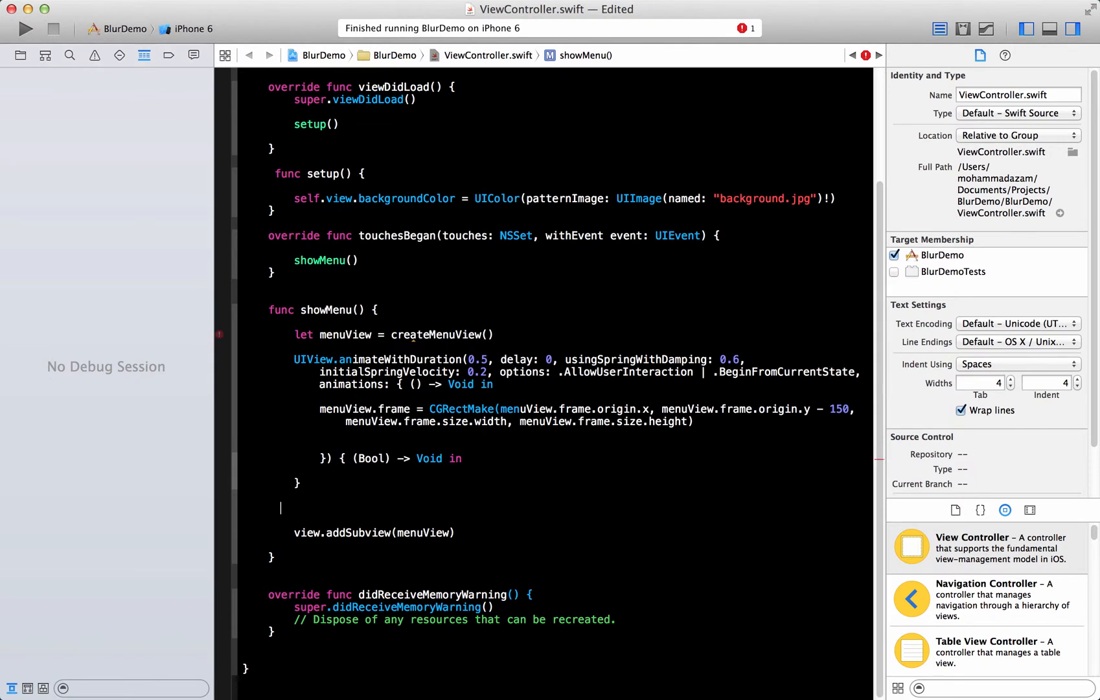
{"action": "scroll", "scroll_direction": "up", "scroll_amount": 3}
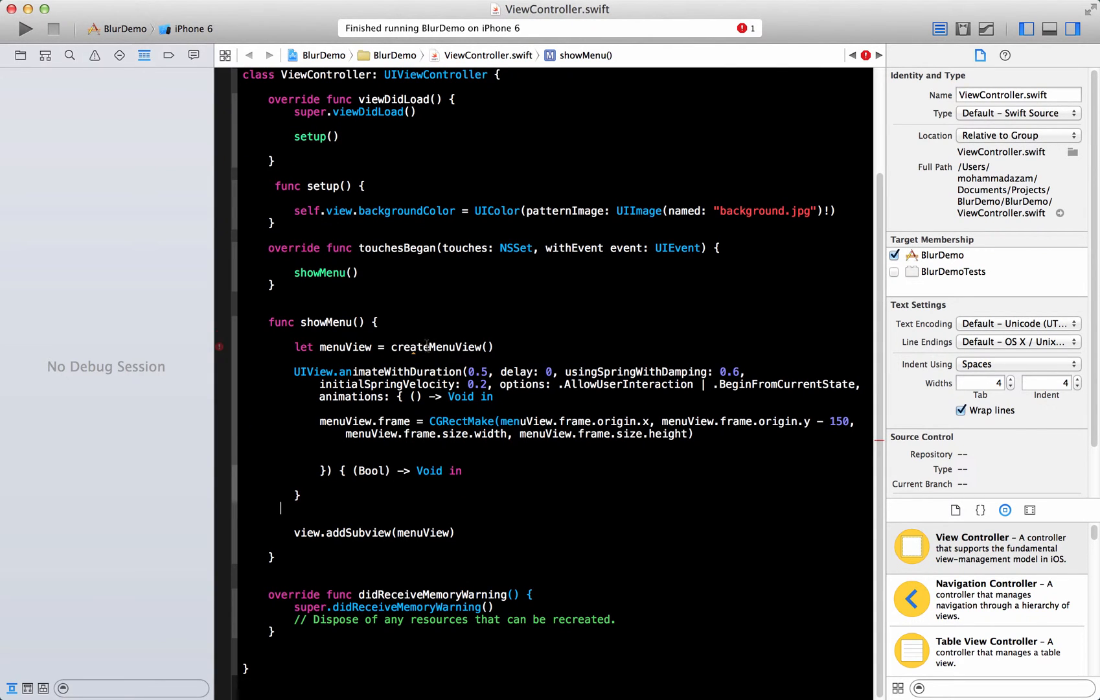
{"action": "double_click", "coordinate": [435, 347]}
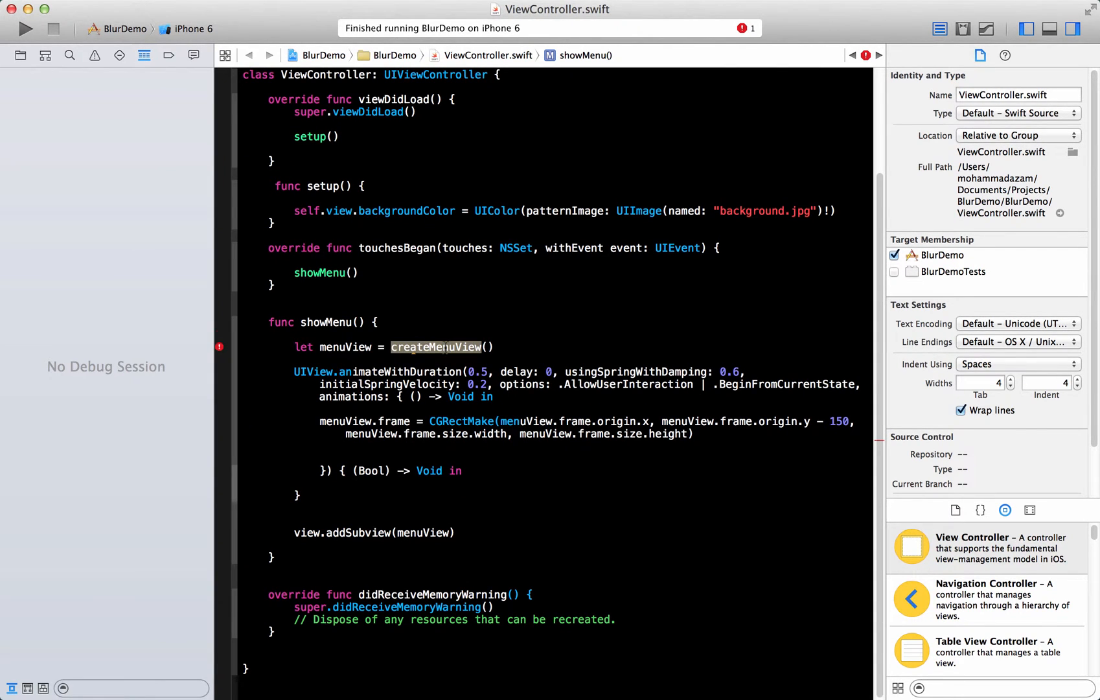
{"action": "key", "text": "return"}
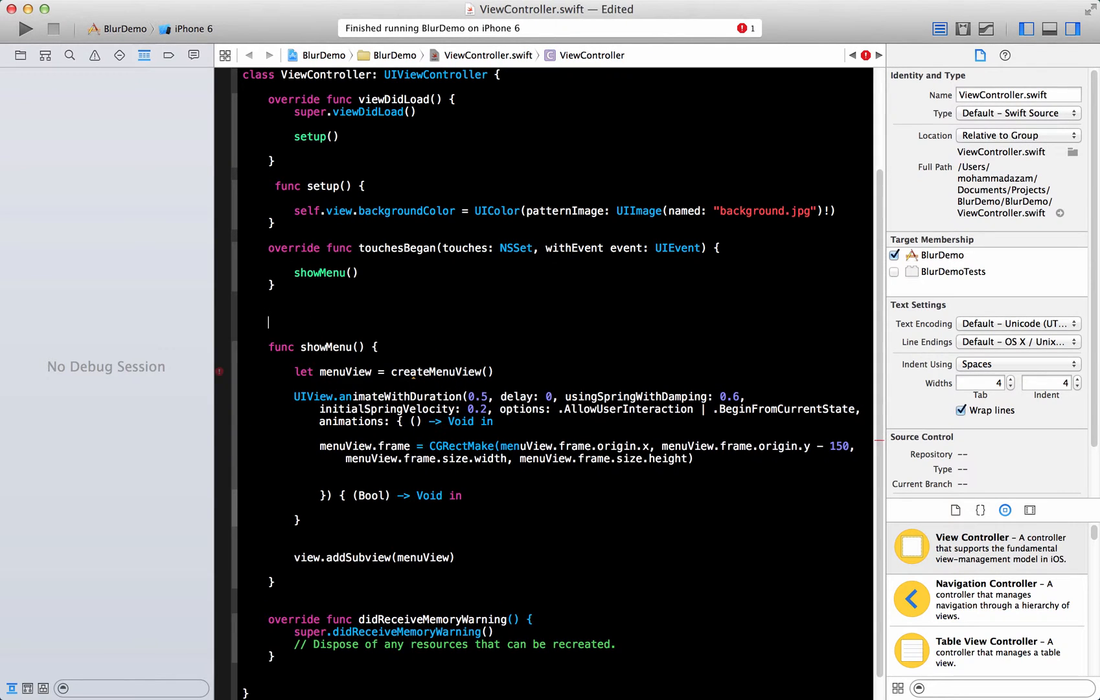
Step: Write an empty func createMenuView() -> UIView and build, hitting the missing-return error
{"action": "type", "text": "func createMenuView("}
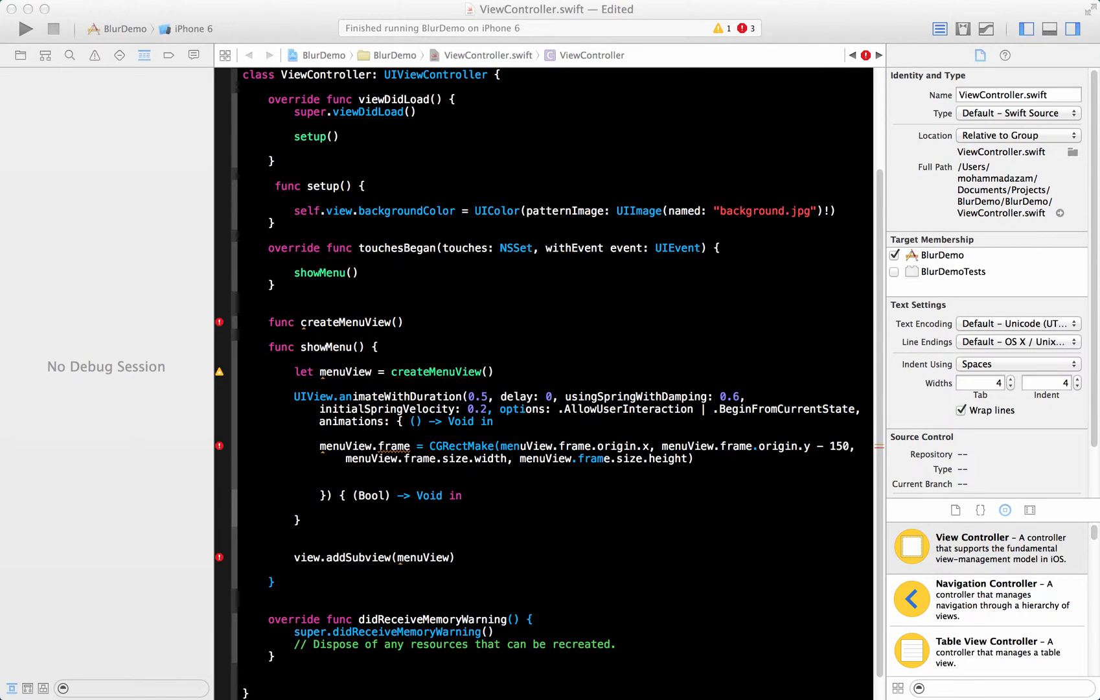
{"action": "mouse_move", "coordinate": [443, 326]}
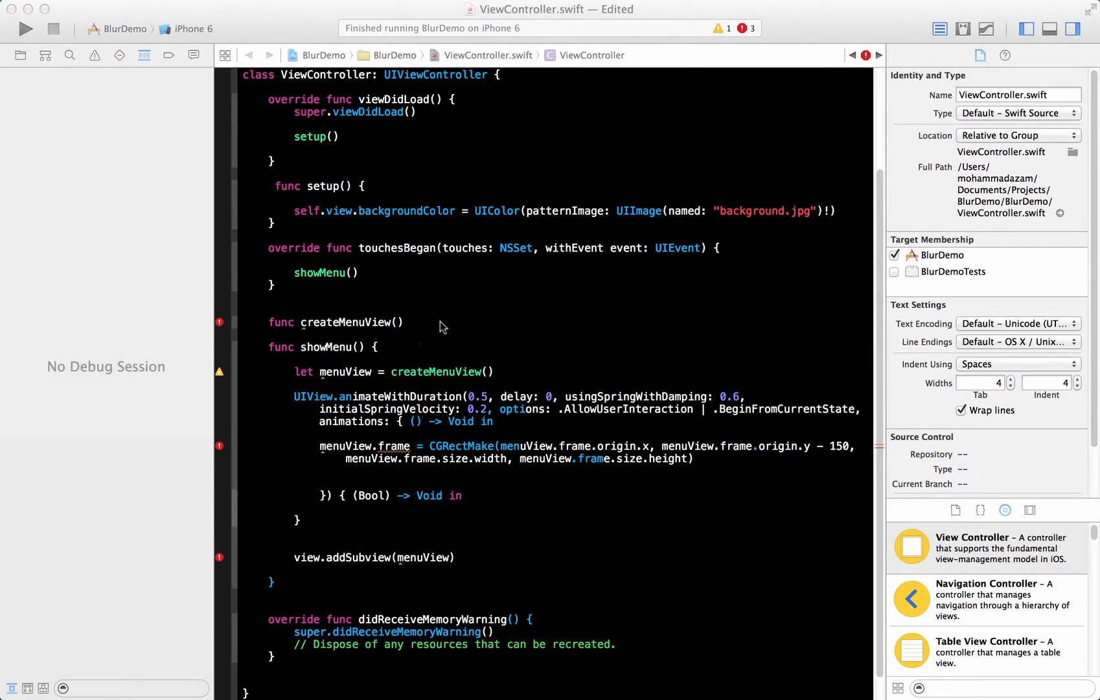
{"action": "type", "text": "-> U"}
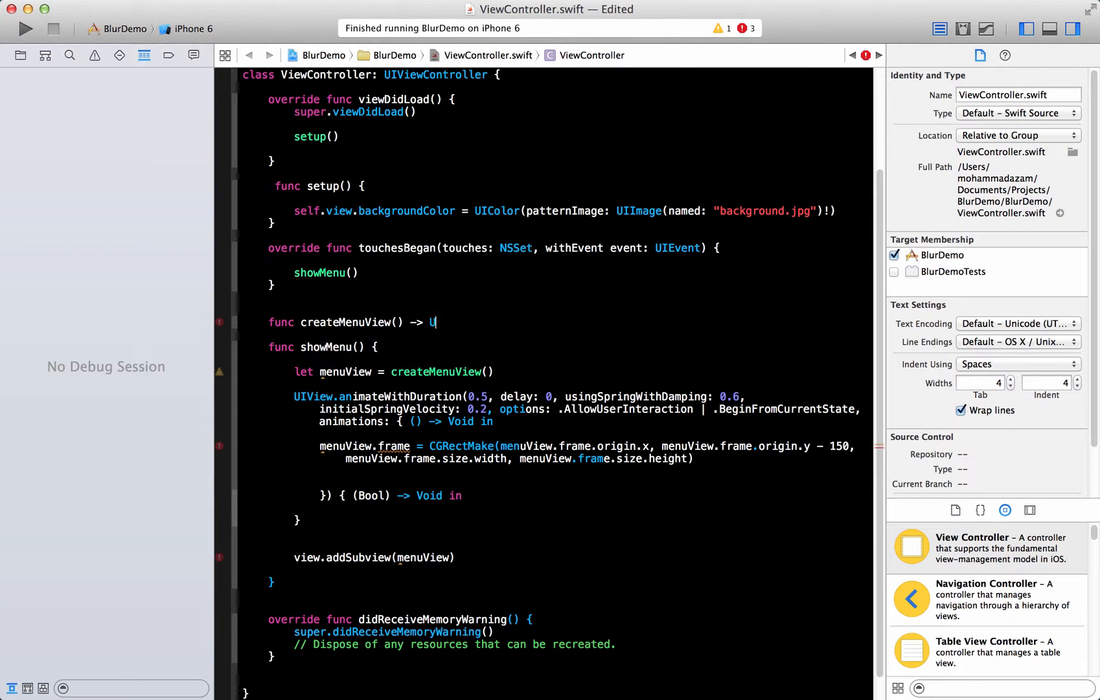
{"action": "type", "text": "IView {"}
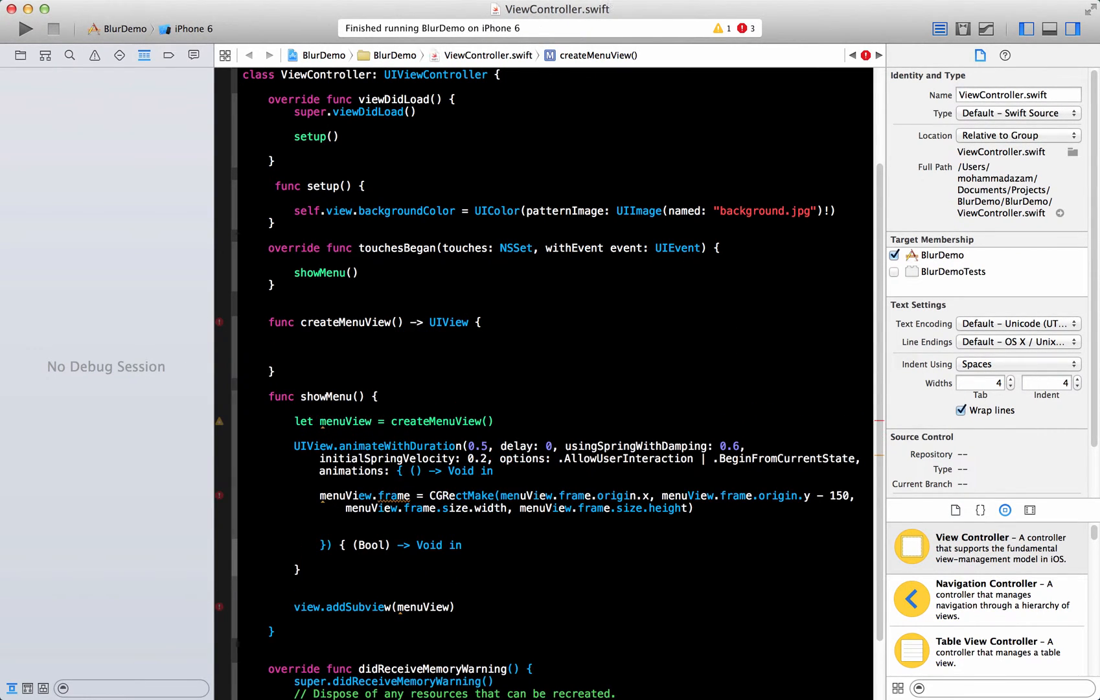
{"action": "left_click", "coordinate": [295, 346]}
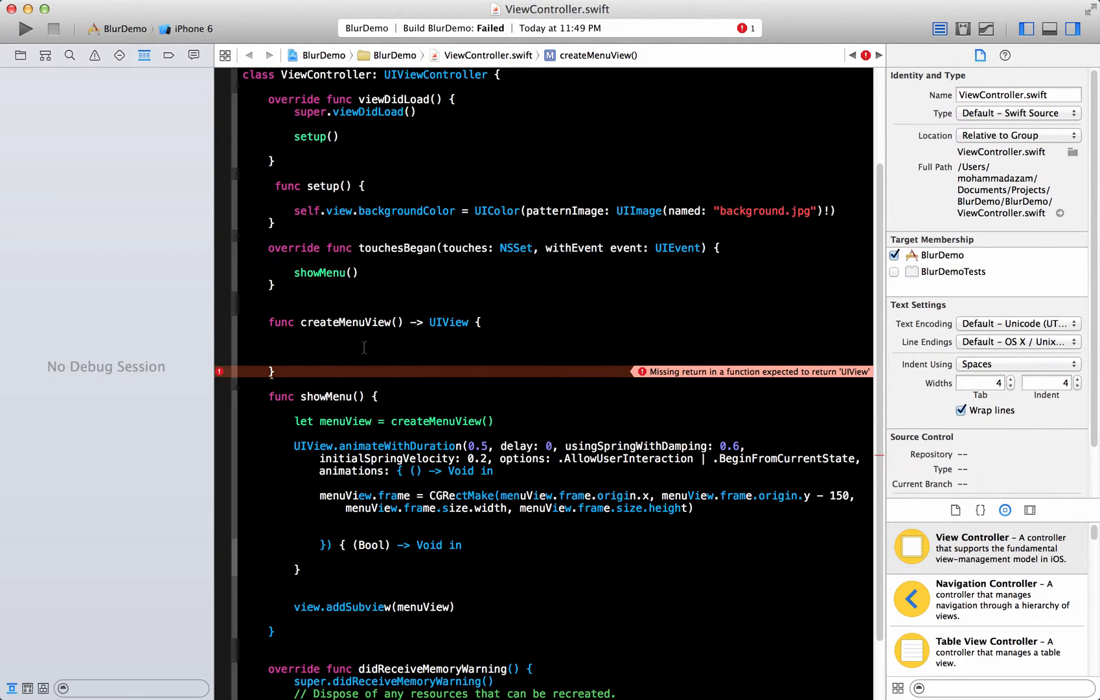
{"action": "left_click", "coordinate": [295, 346]}
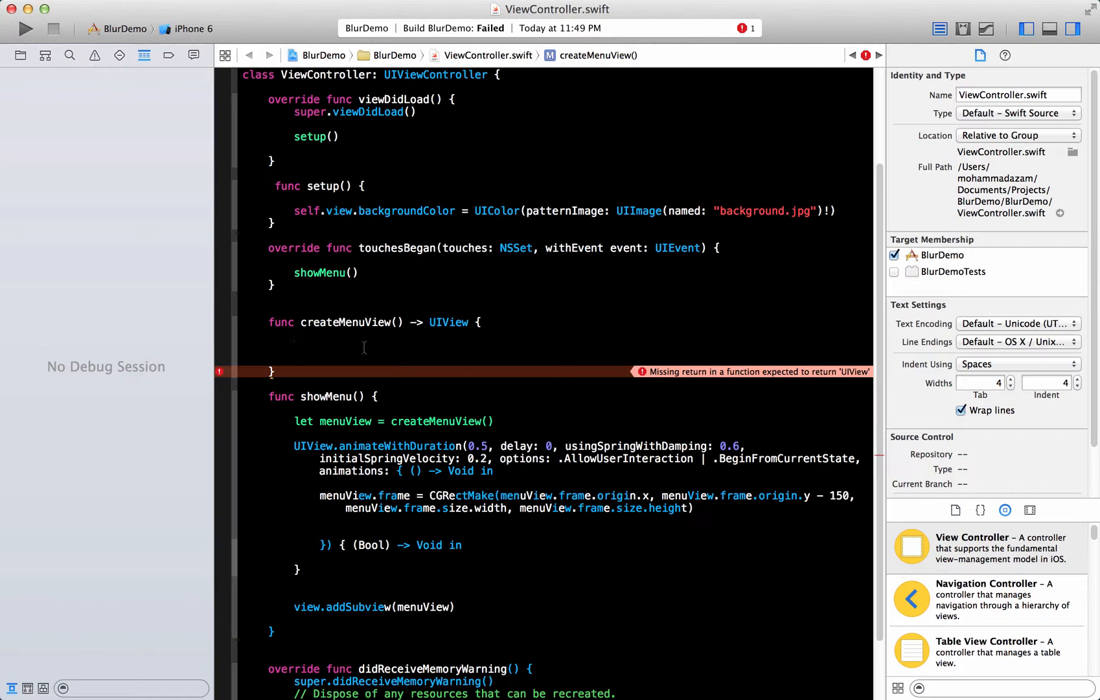
{"action": "left_click", "coordinate": [295, 347]}
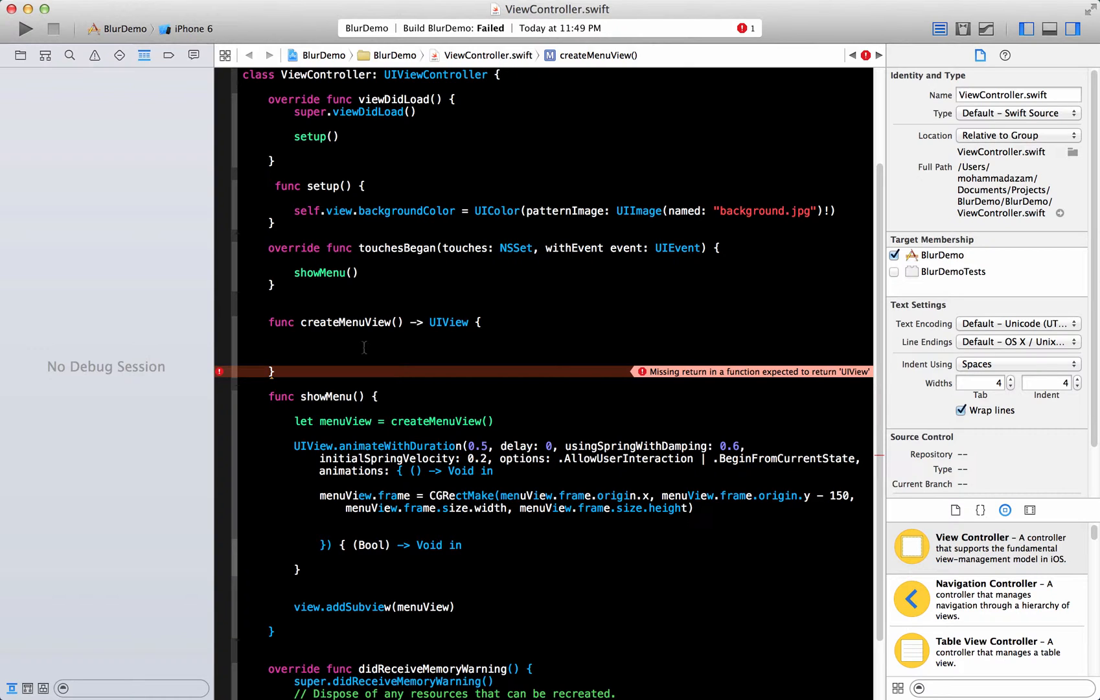
{"action": "left_click", "coordinate": [295, 346]}
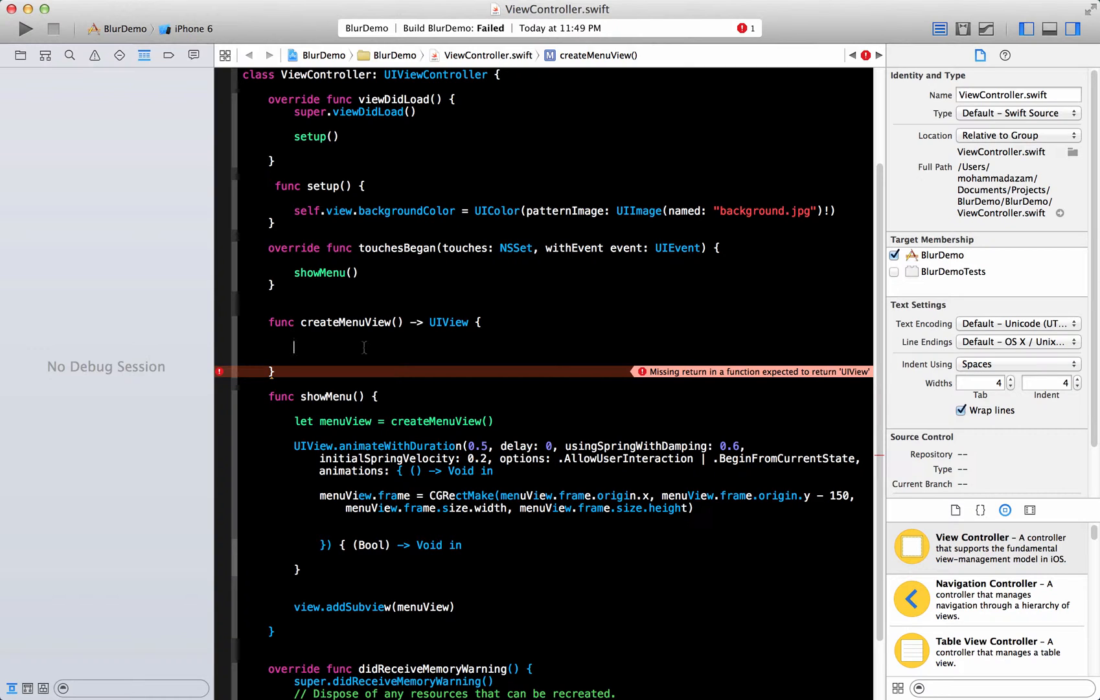
Step: Declare menuView as a UIView with a CGRectMake frame of height self.view.bounds.height/2, then build
{"action": "type", "text": "let menuView ="}
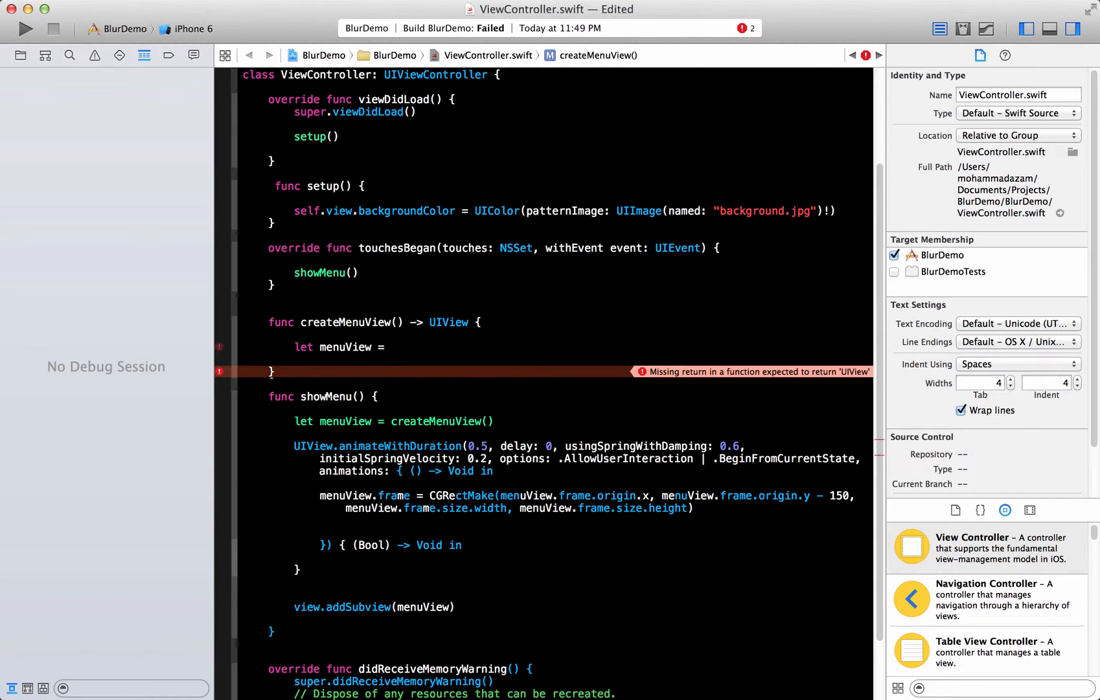
{"action": "type", "text": "UIView("}
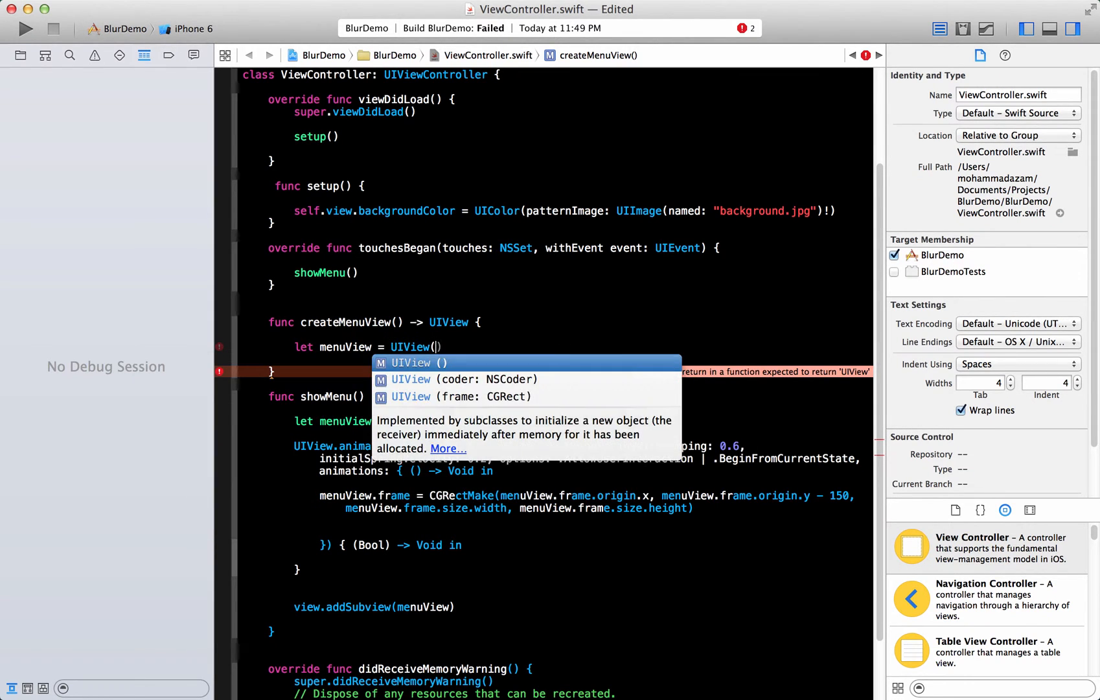
{"action": "left_click", "coordinate": [457, 396]}
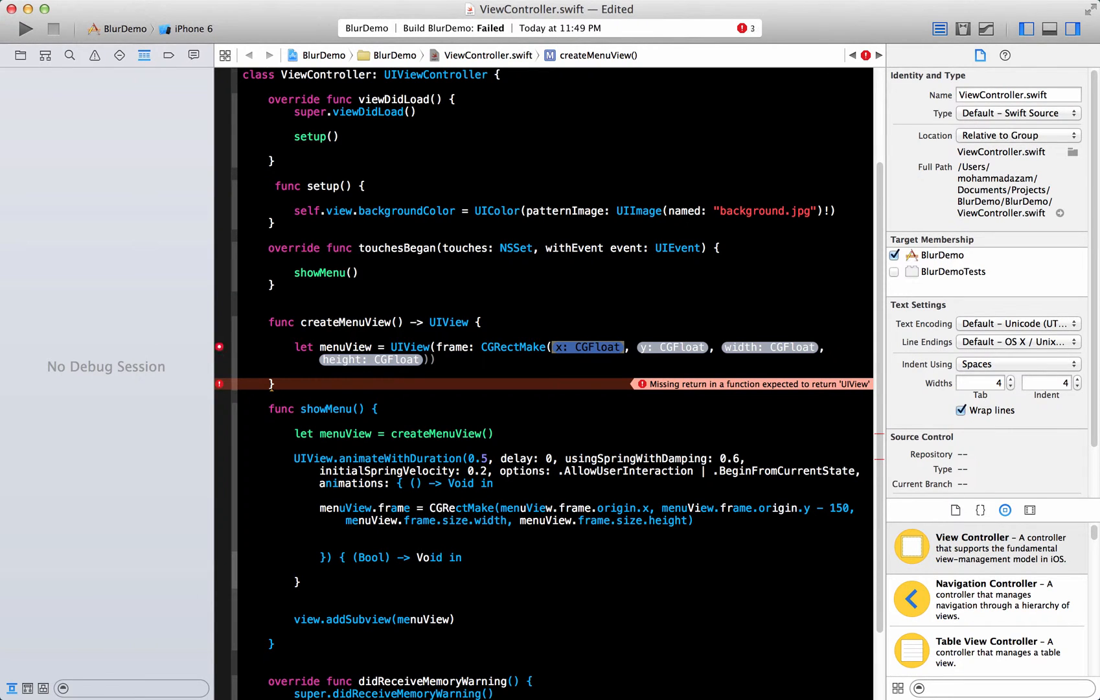
{"action": "type", "text": "0"}
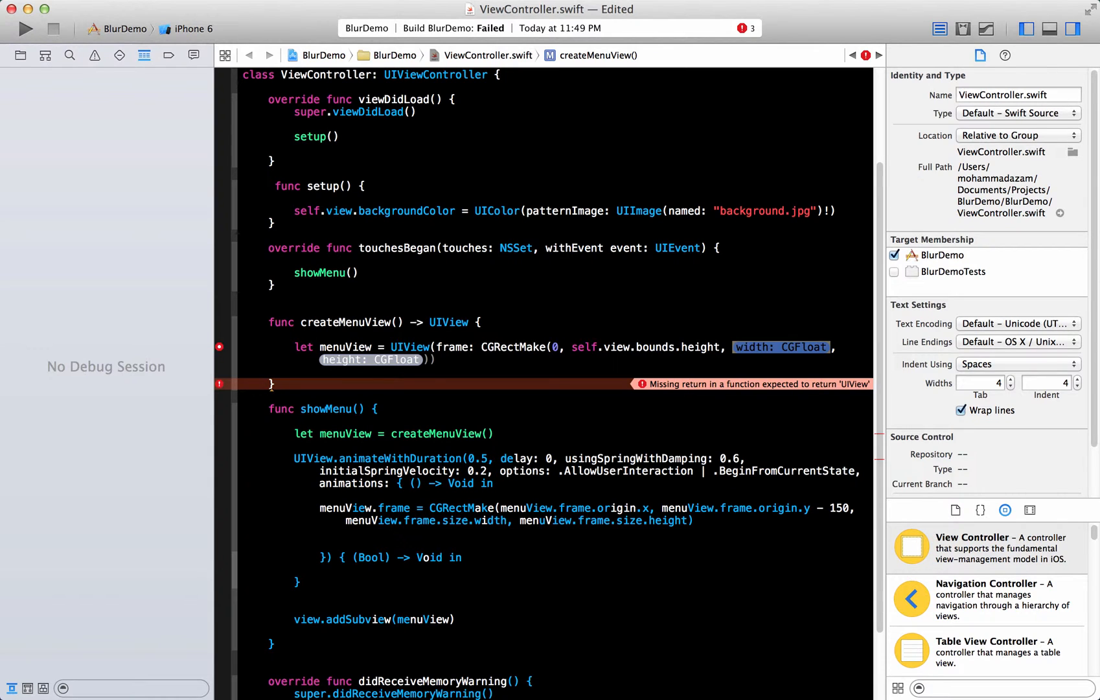
{"action": "type", "text": "self.view.bounds."}
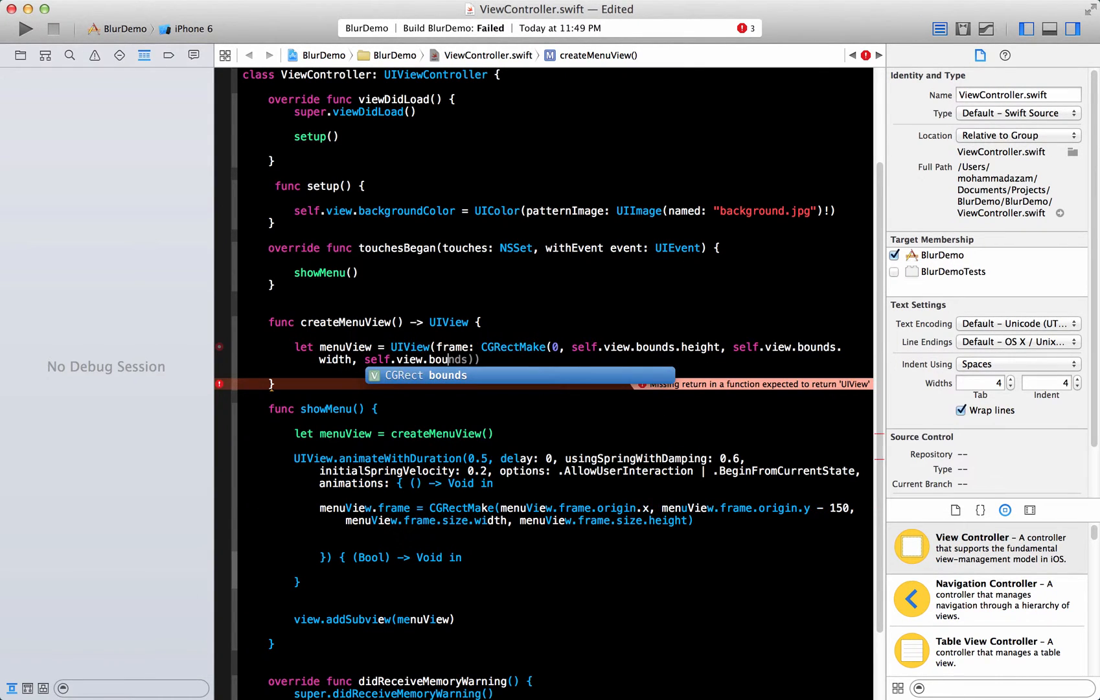
{"action": "type", "text": "height"}
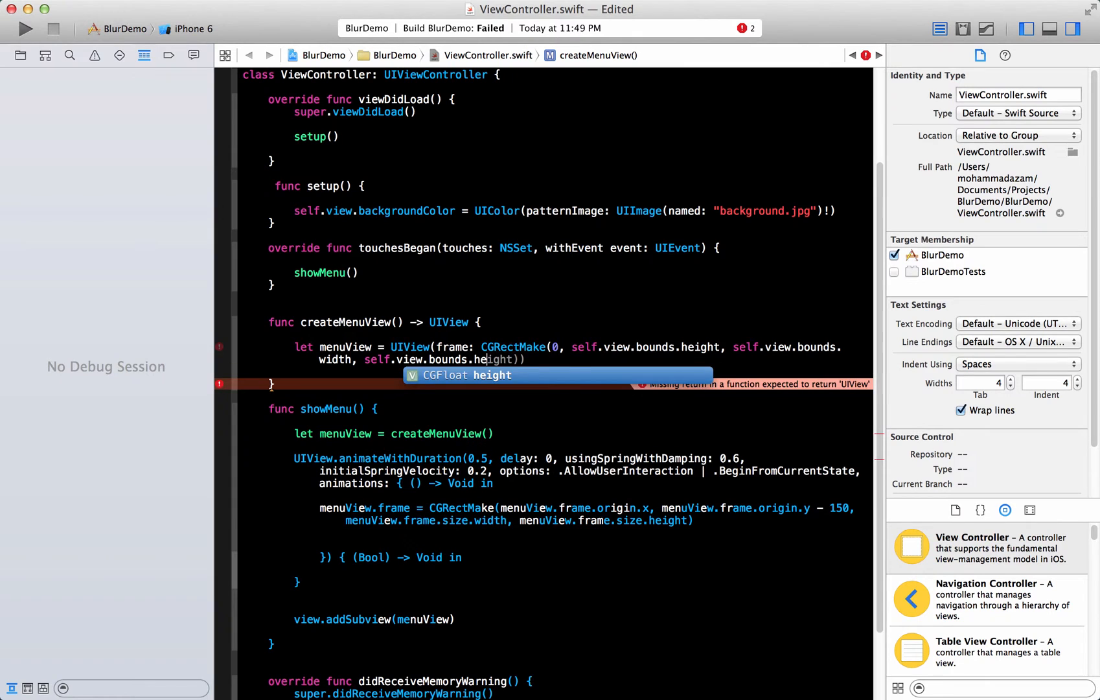
{"action": "type", "text": "/2"}
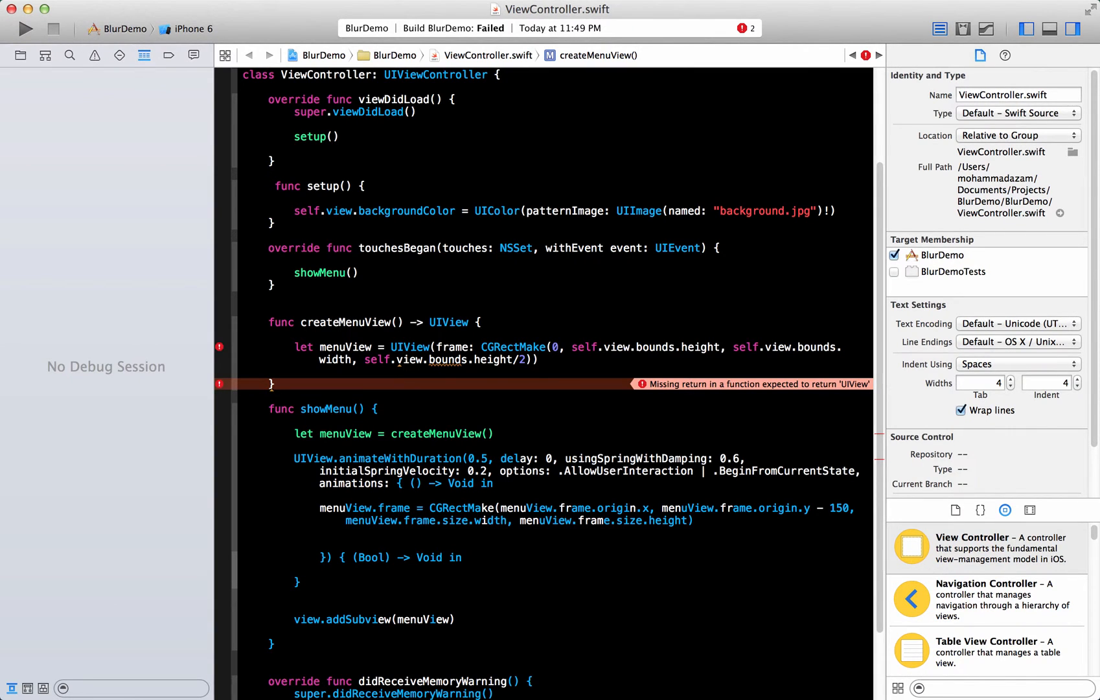
{"action": "left_click", "coordinate": [26, 29]}
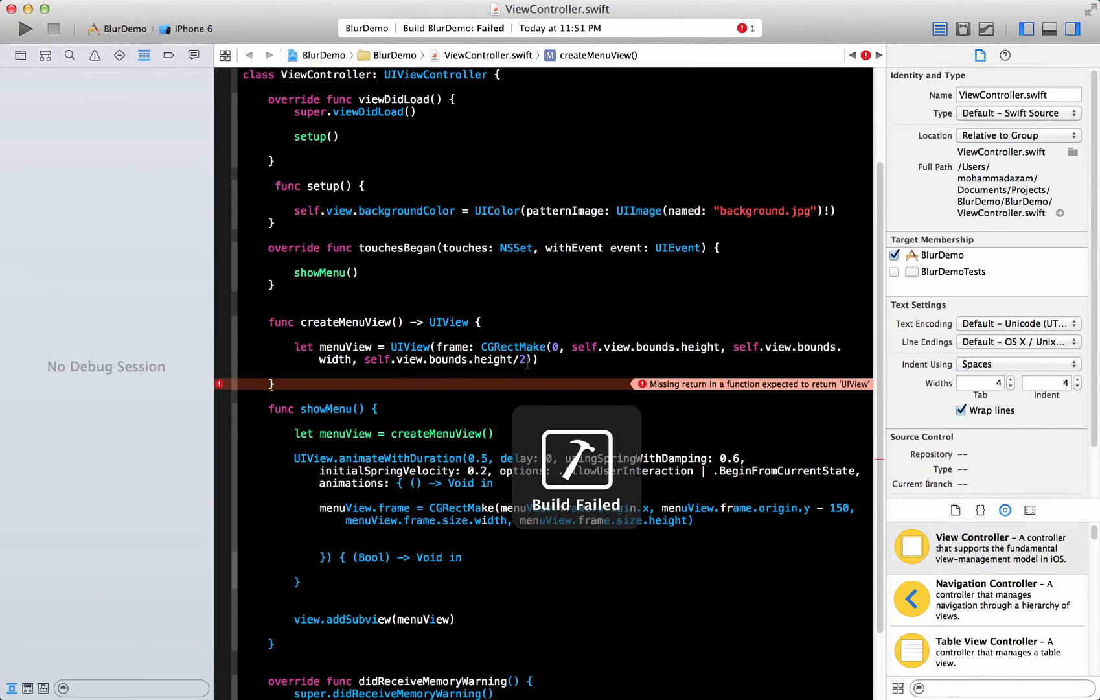
Step: Return menuView and set menuView.backgroundColor to UIColor.clearColor()
{"action": "type", "text": "return"}
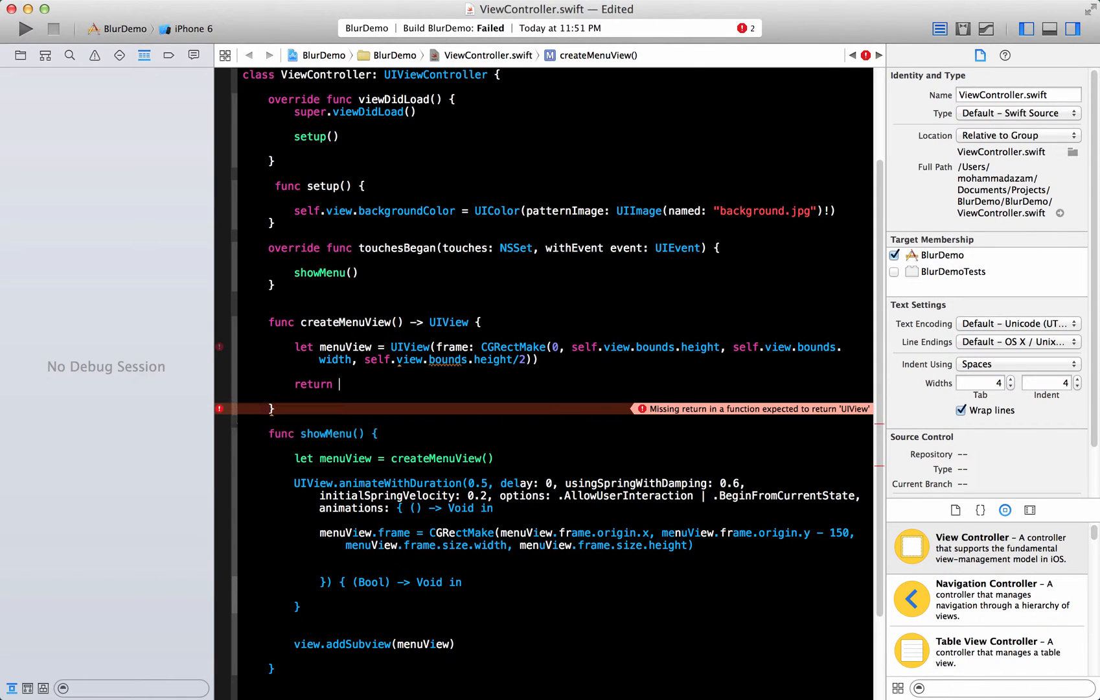
{"action": "type", "text": "menuView"}
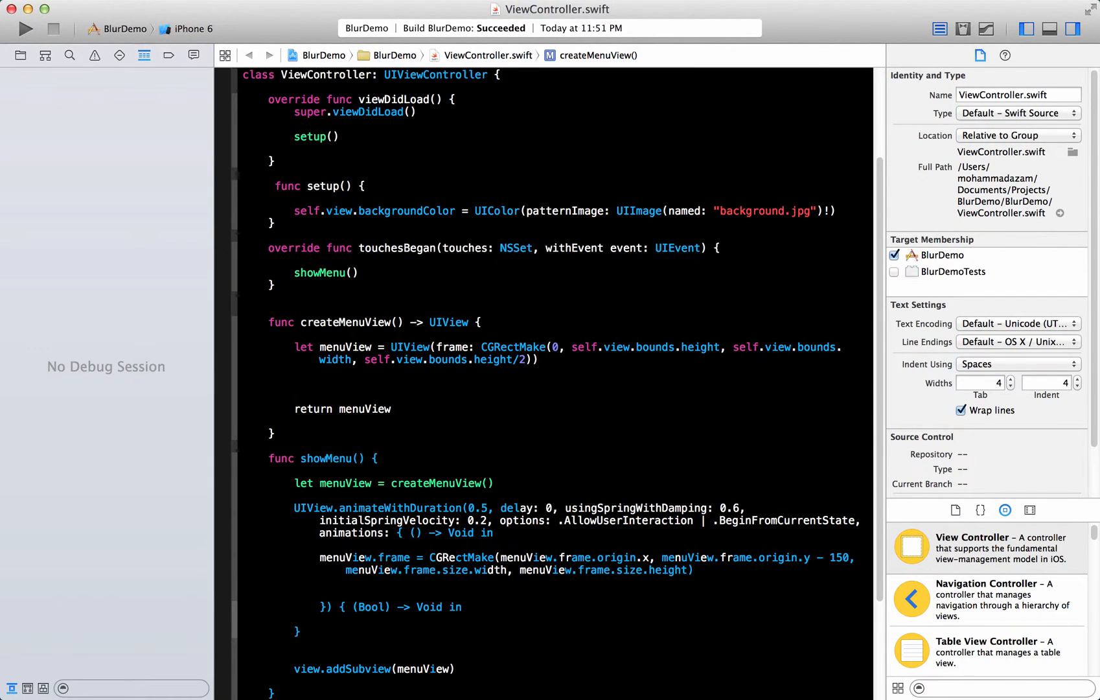
{"action": "type", "text": "menuView"}
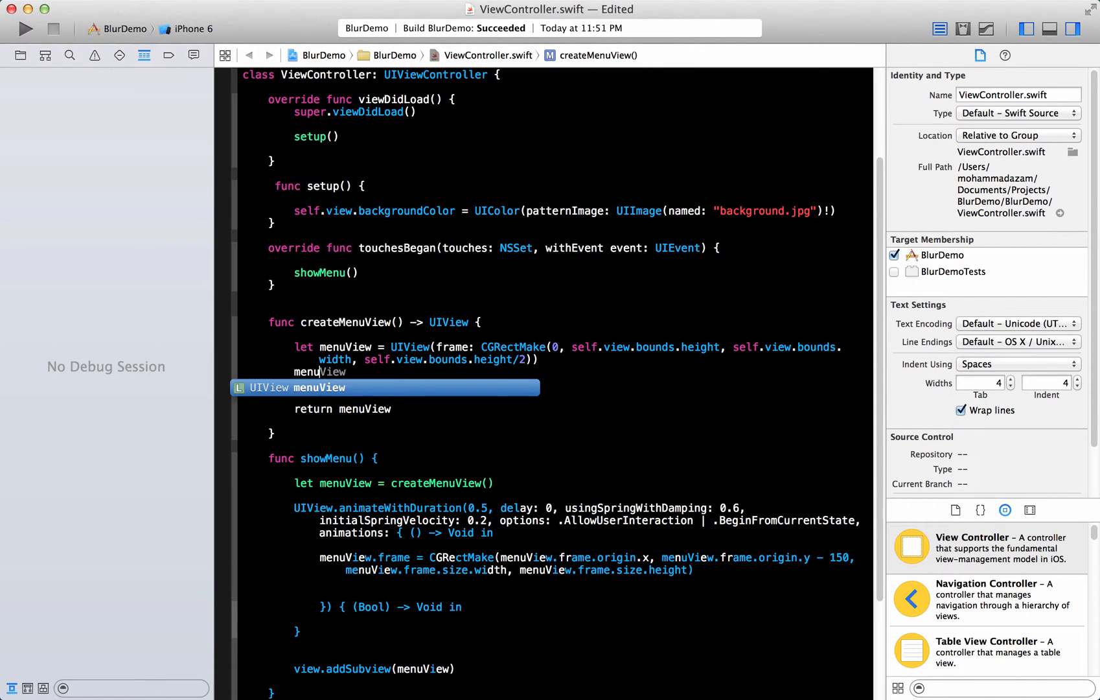
{"action": "type", "text": ".backgroundColor = UIColor.clearColor("}
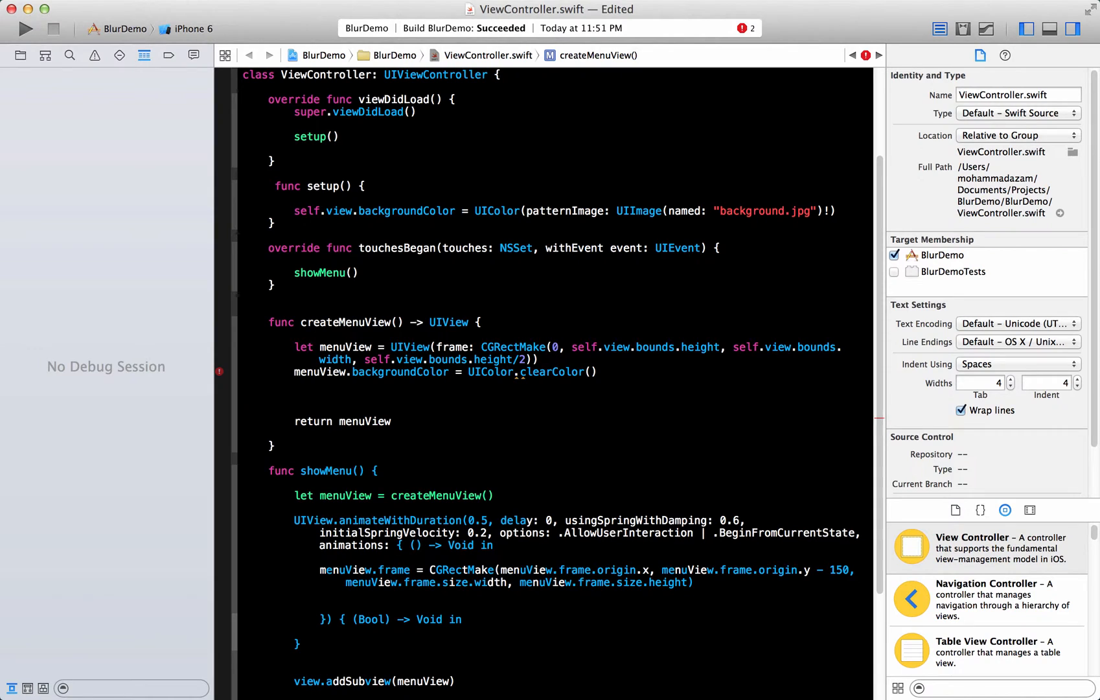
{"action": "left_click", "coordinate": [26, 28]}
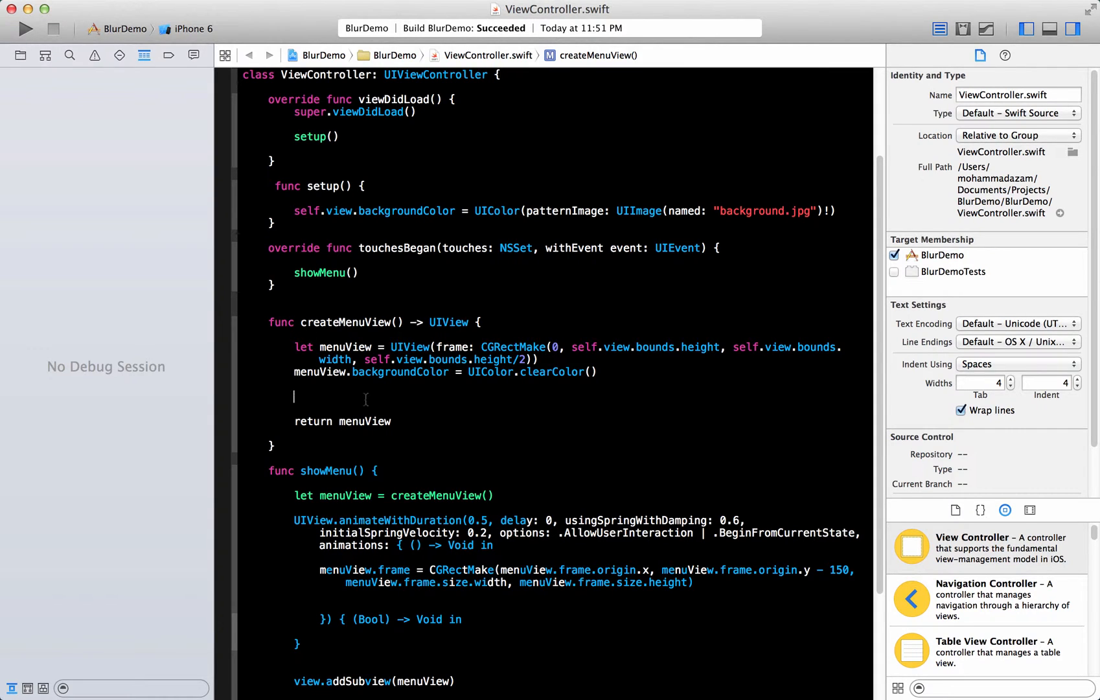
Step: Create a blurEffect constant using UIBlurEffect with the Light style
{"action": "type", "text": "le"}
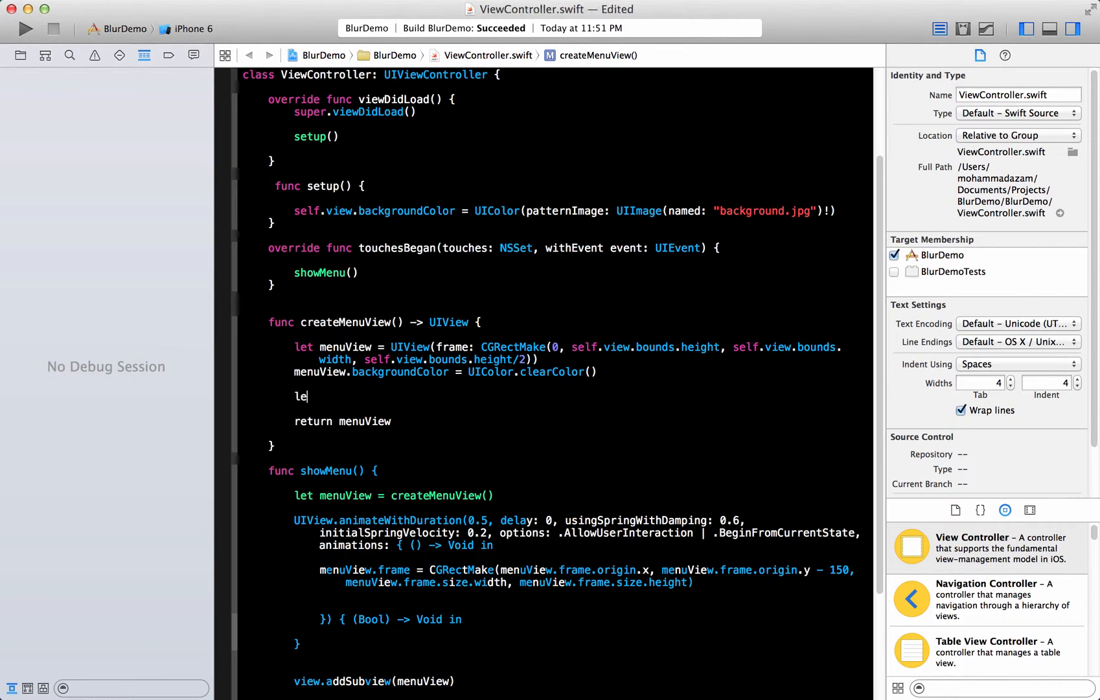
{"action": "type", "text": "t blurEffect ="}
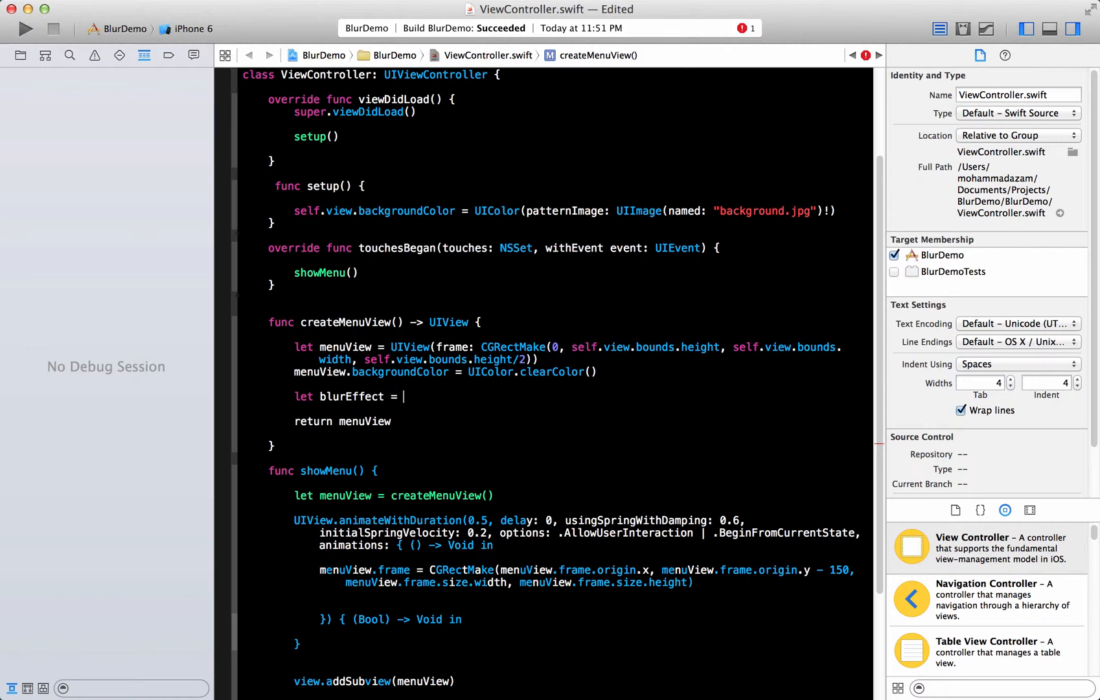
{"action": "type", "text": "UIImage"}
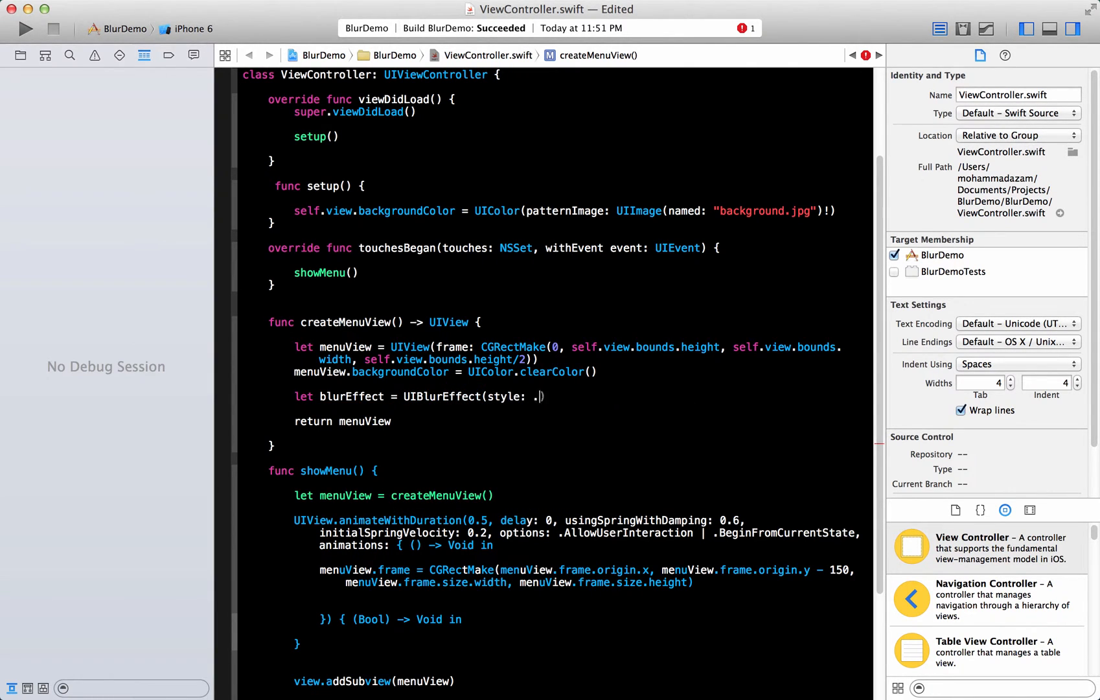
{"action": "type", "text": "Light"}
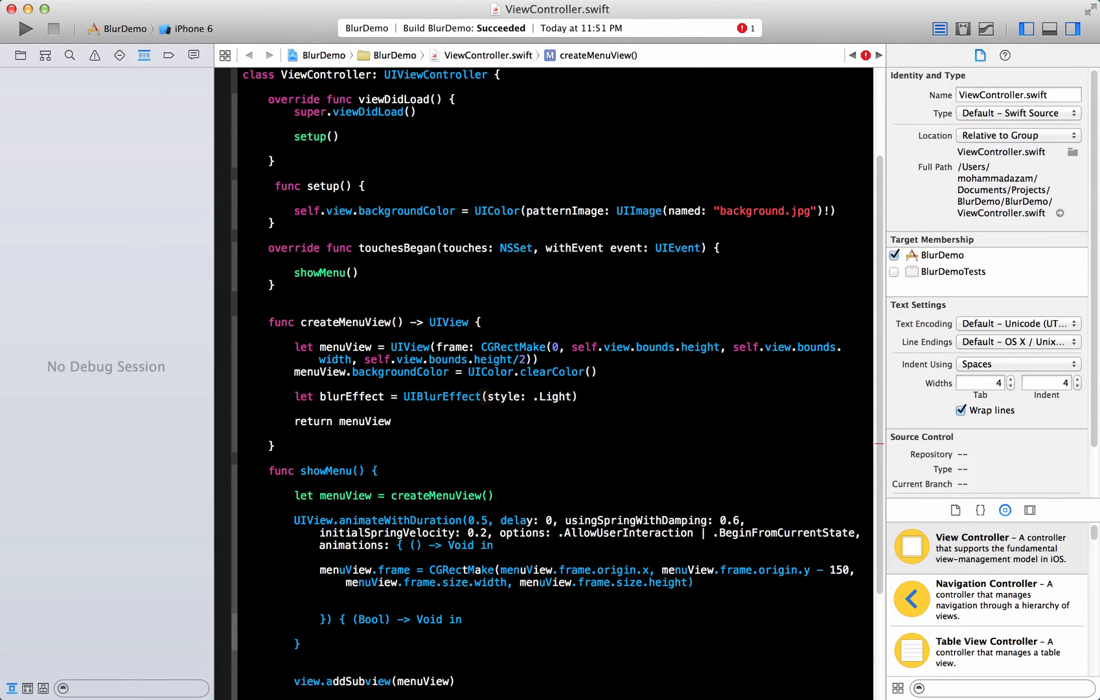
Step: Create blurView from blurEffect, size it to menuView.bounds, and start the insertSubview call
{"action": "type", "text": "let"}
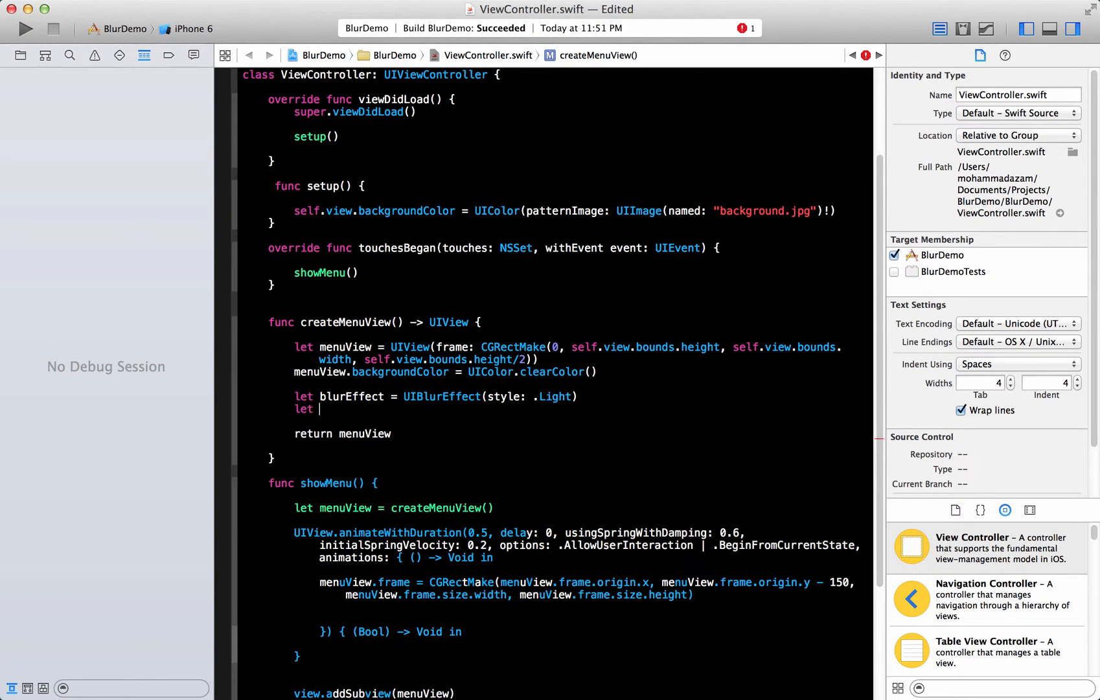
{"action": "type", "text": "blurView = UIVisualEffectView(effect: UIVisualEffect"}
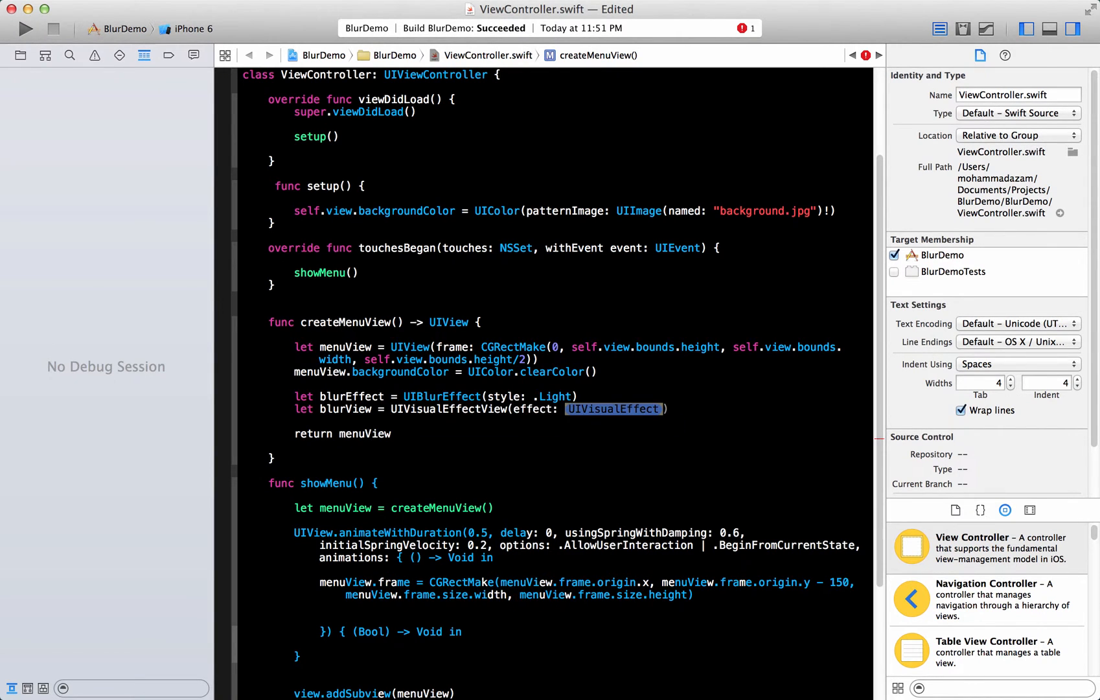
{"action": "type", "text": "blurEffect'"}
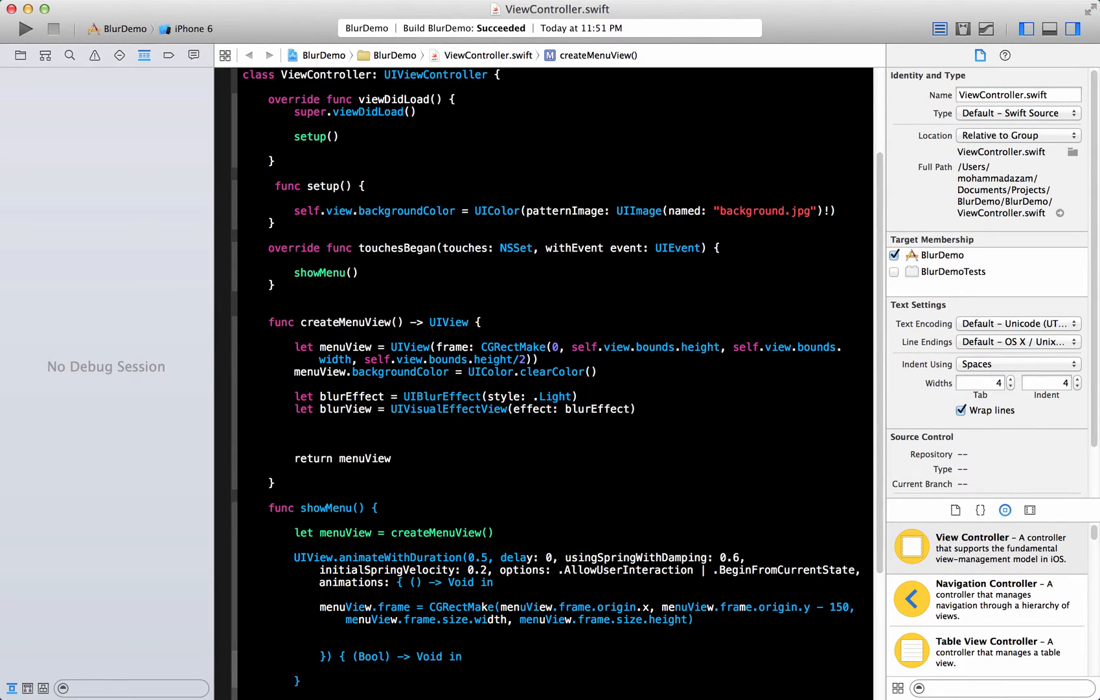
{"action": "type", "text": "blurView.frame = menuView.bounds"}
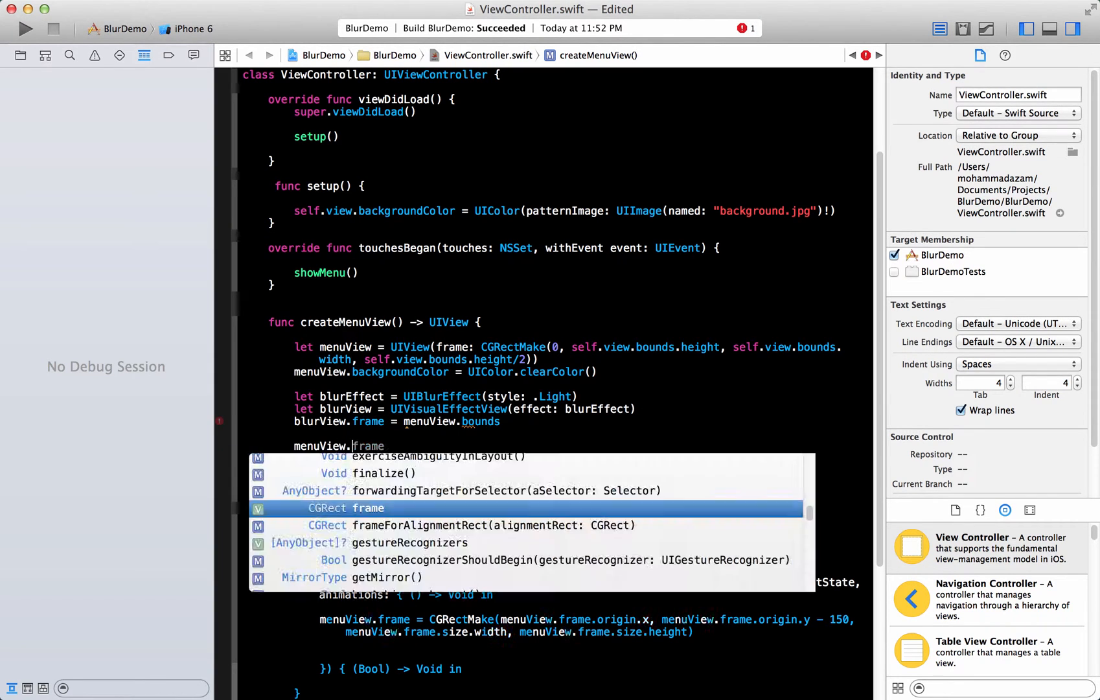
{"action": "type", "text": "in"}
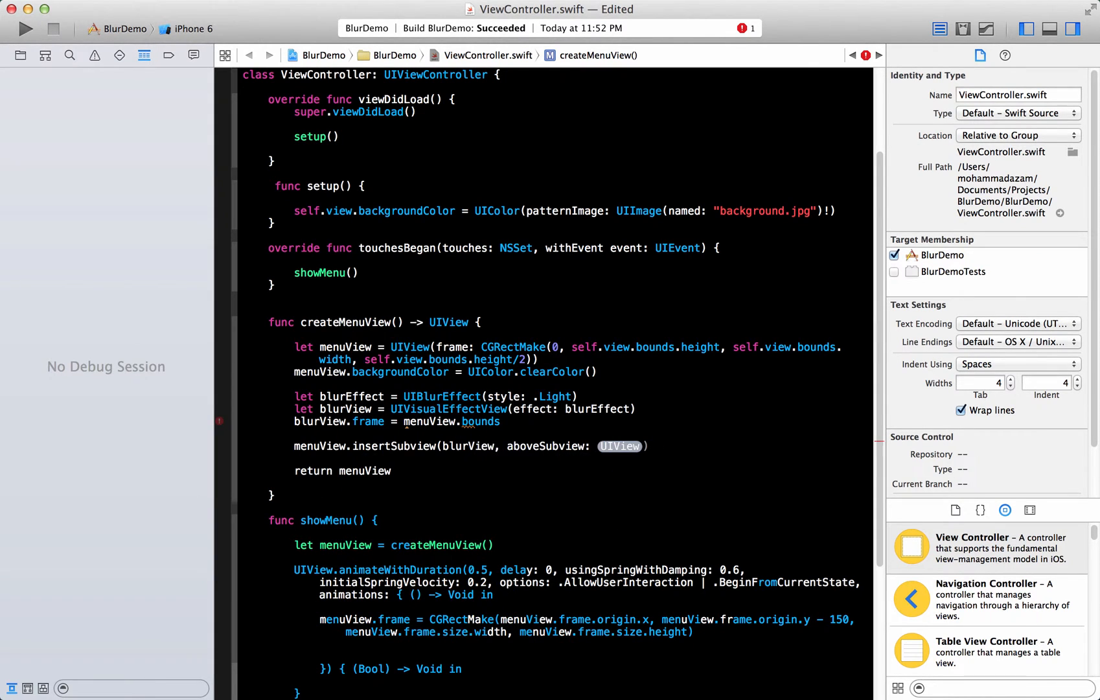
{"action": "left_click", "coordinate": [501, 446]}
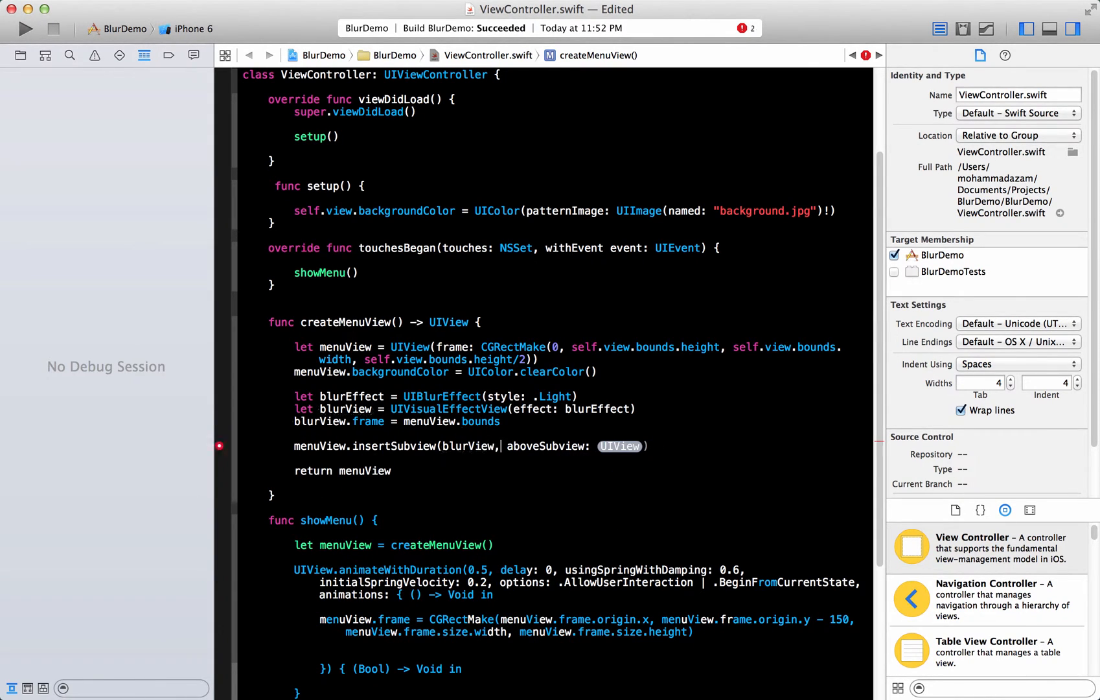
{"action": "double_click", "coordinate": [536, 445]}
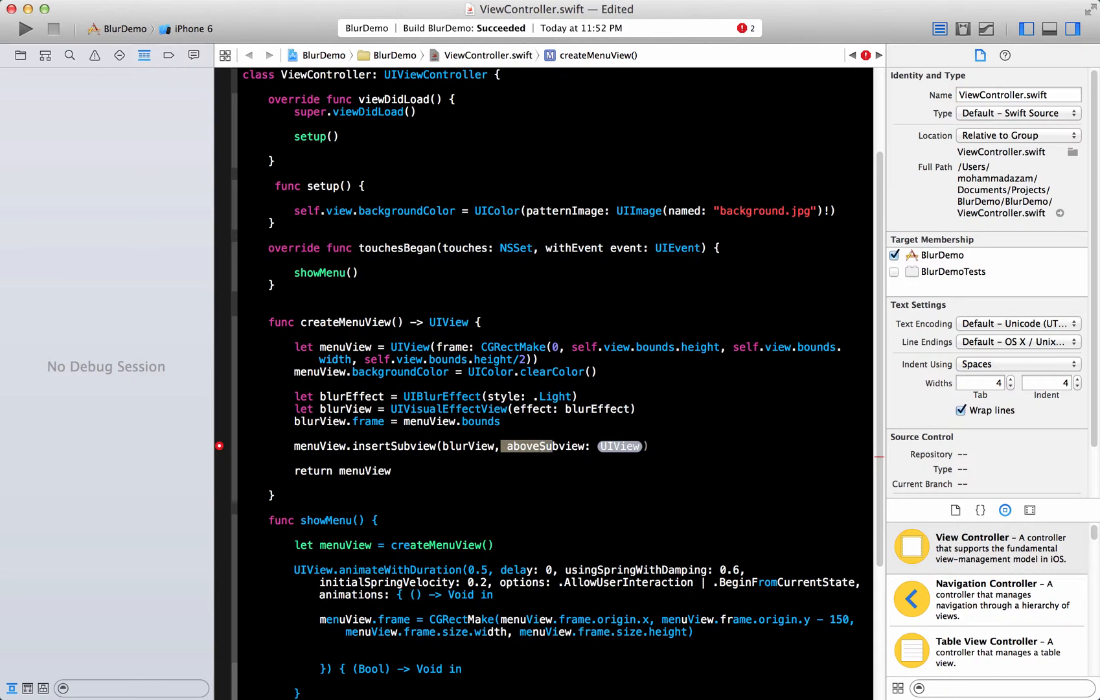
Step: Complete the call as menuView.insertSubview(blurView, atIndex: 0)
{"action": "type", "text": "atInd"}
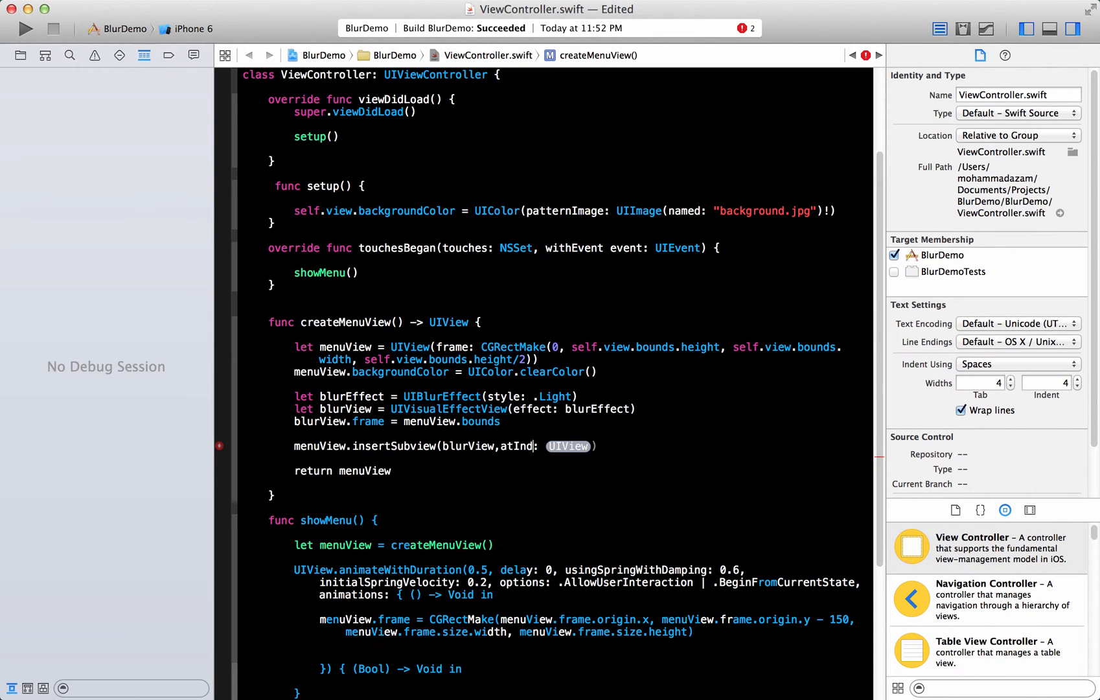
{"action": "type", "text": "ex: UIView)"}
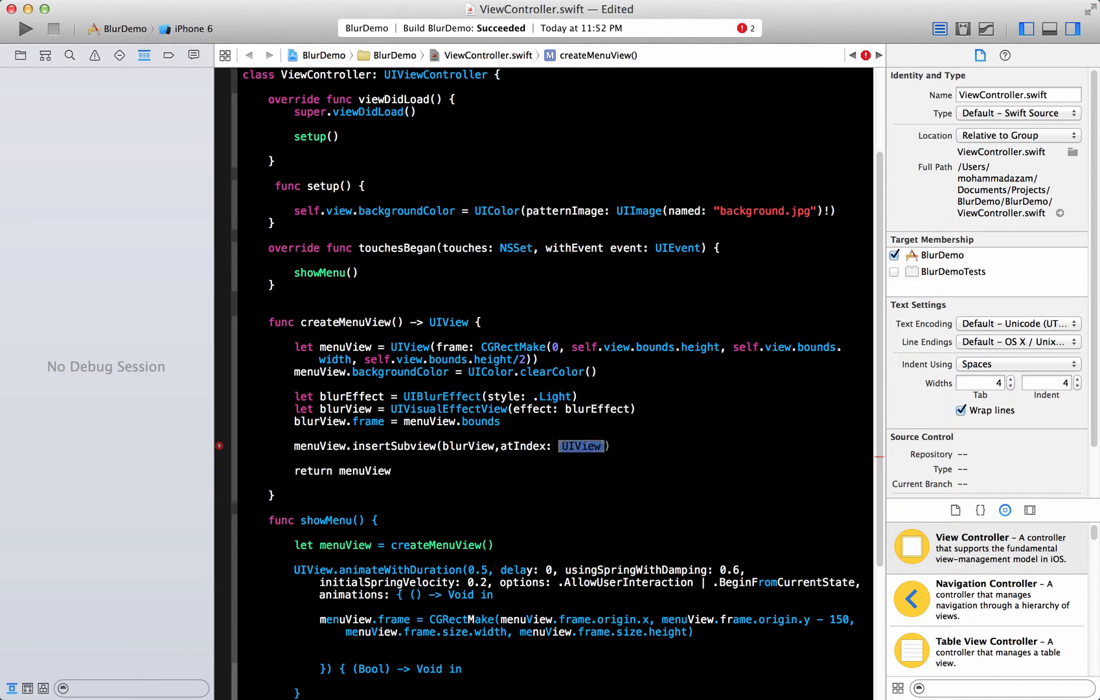
{"action": "type", "text": "0"}
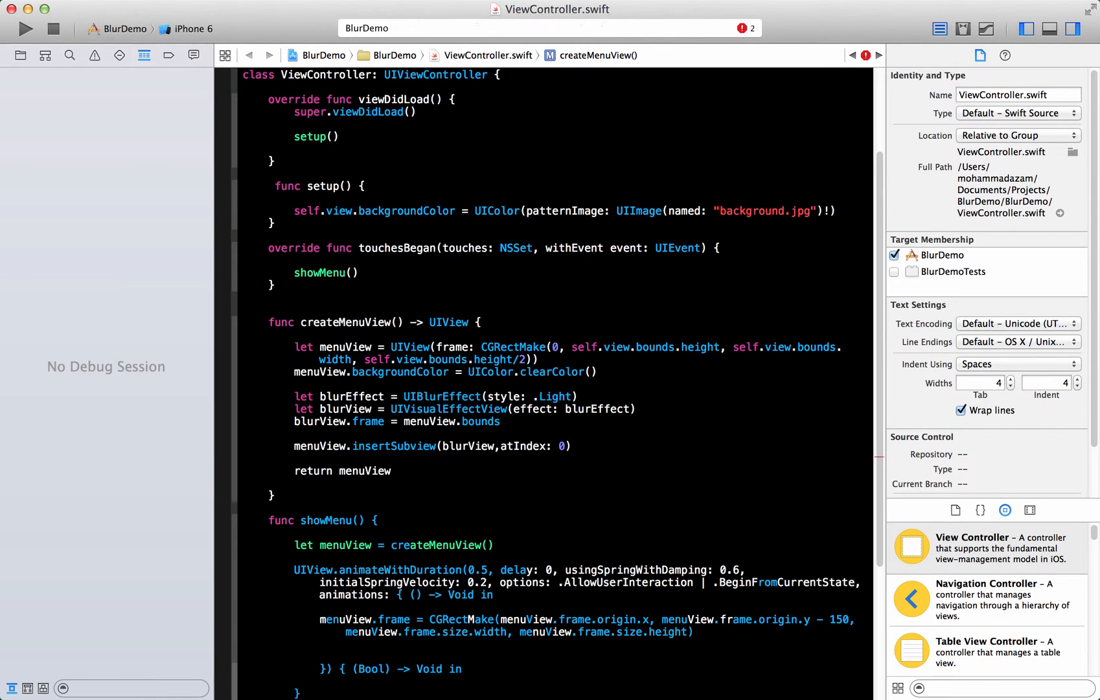
Step: Build the project, review createMenuView and showMenu, and run BlurDemo
{"action": "left_click", "coordinate": [25, 28]}
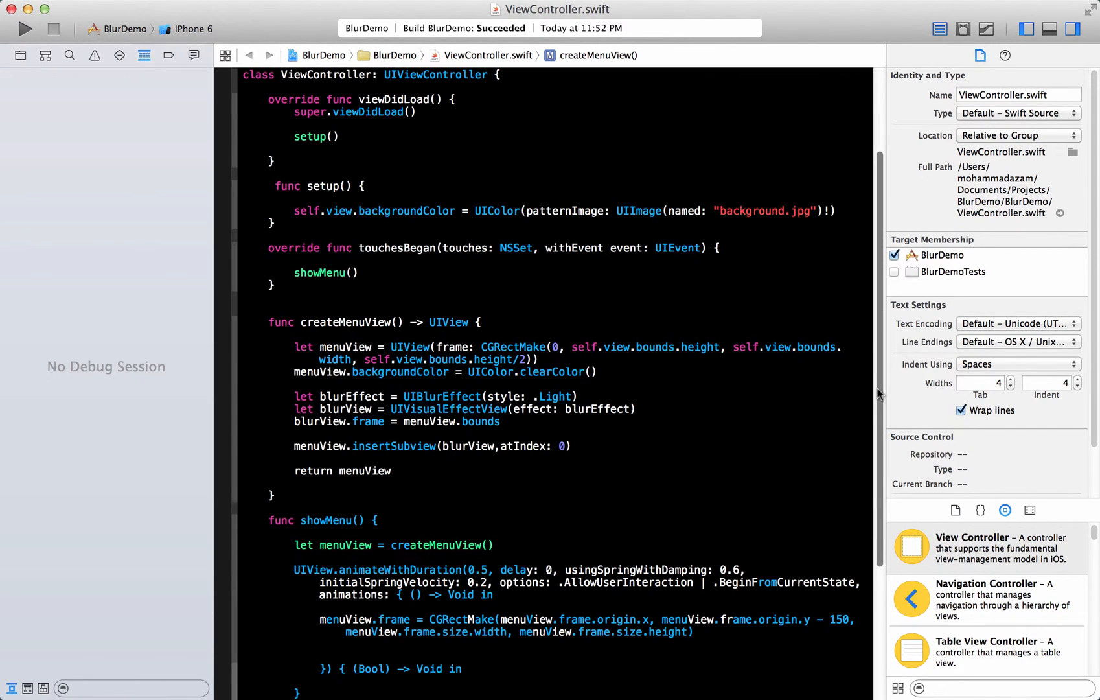
{"action": "scroll", "scroll_direction": "down", "scroll_amount": 3}
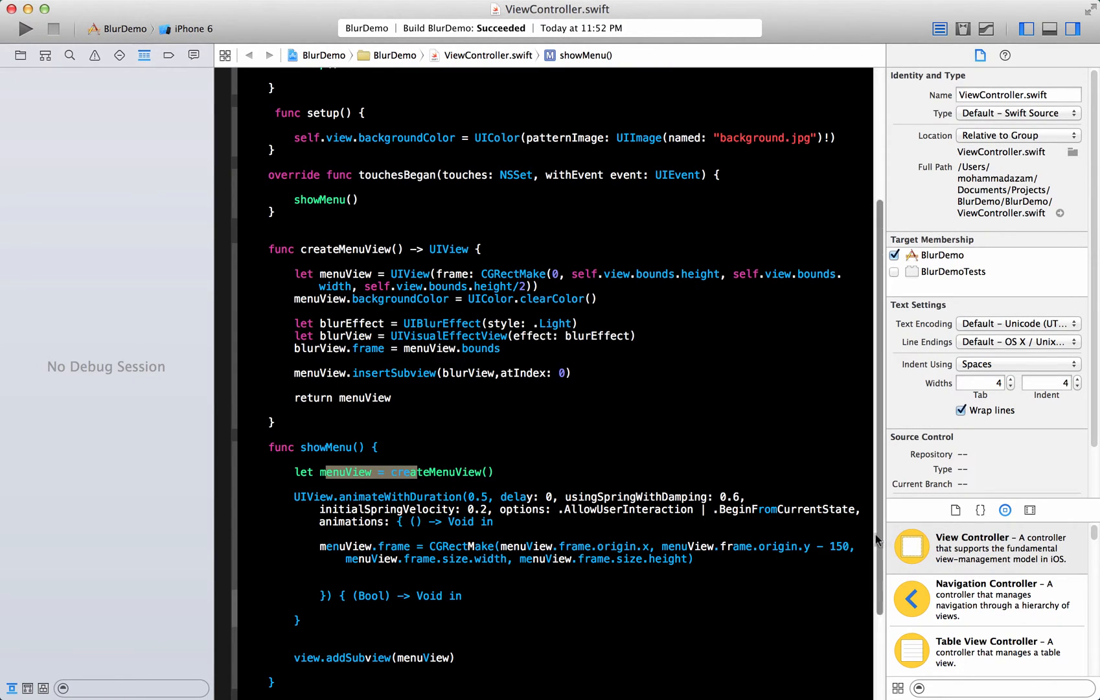
{"action": "scroll", "scroll_direction": "down", "scroll_amount": 3}
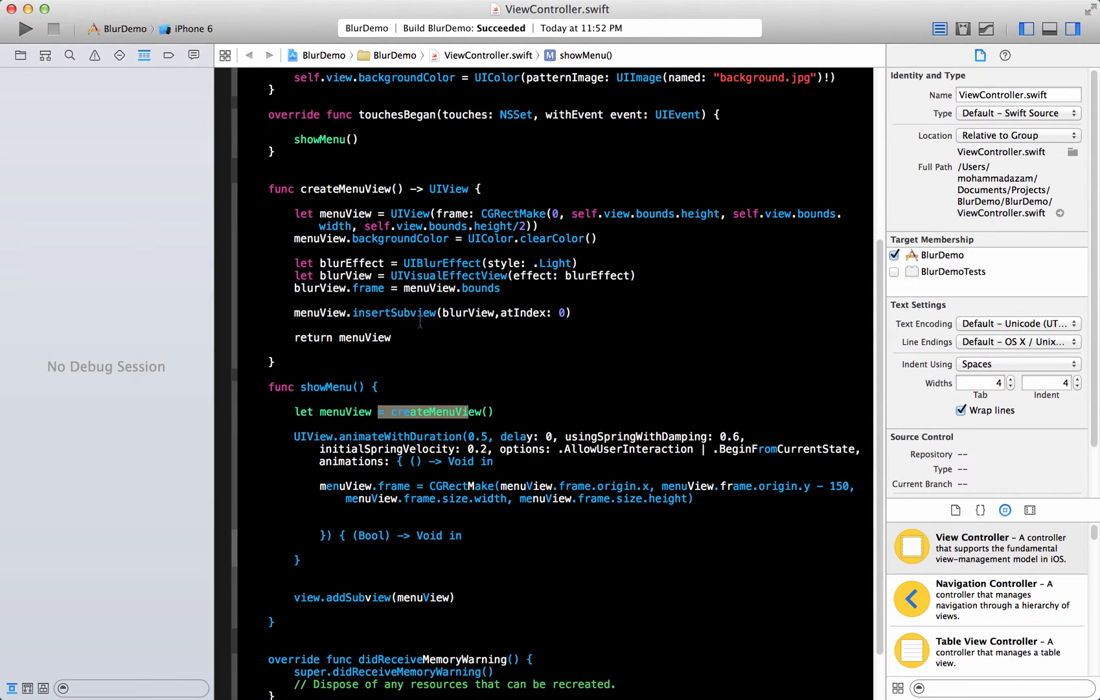
{"action": "left_click", "coordinate": [393, 338]}
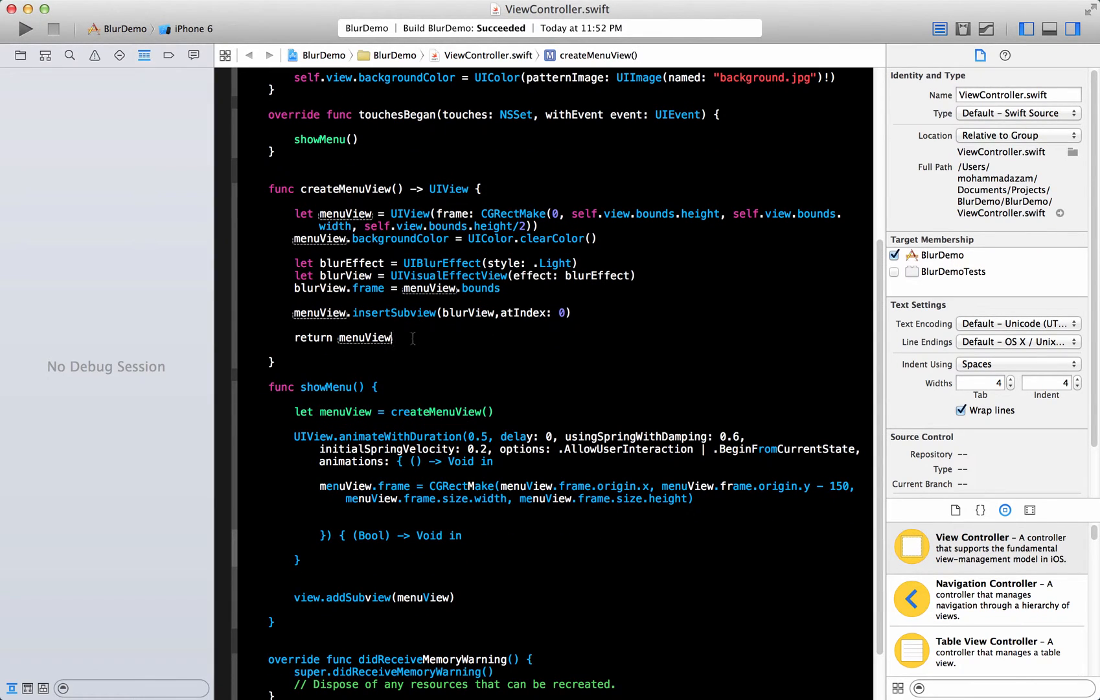
{"action": "left_click", "coordinate": [496, 411]}
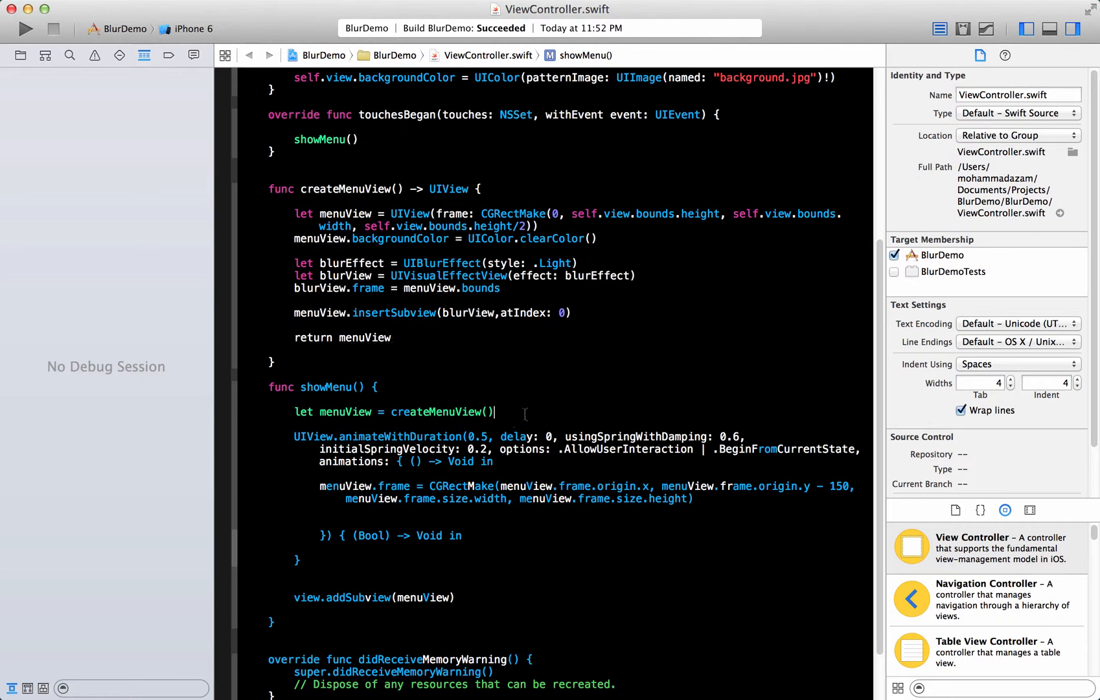
{"action": "left_click", "coordinate": [26, 28]}
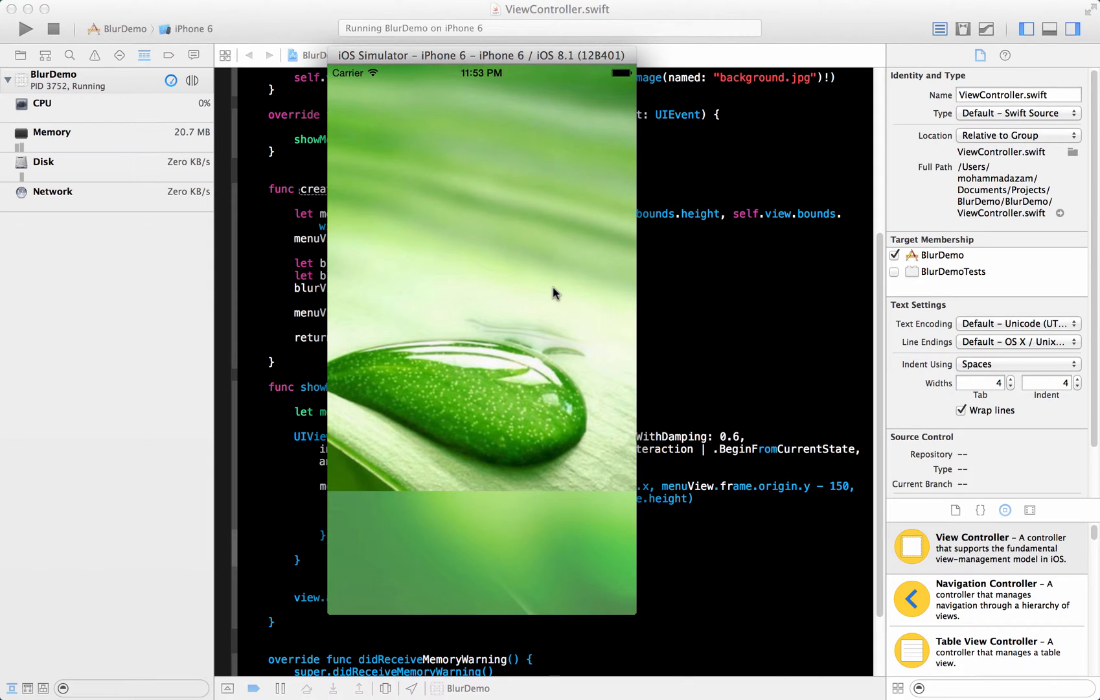
{"action": "mouse_move", "coordinate": [551, 549]}
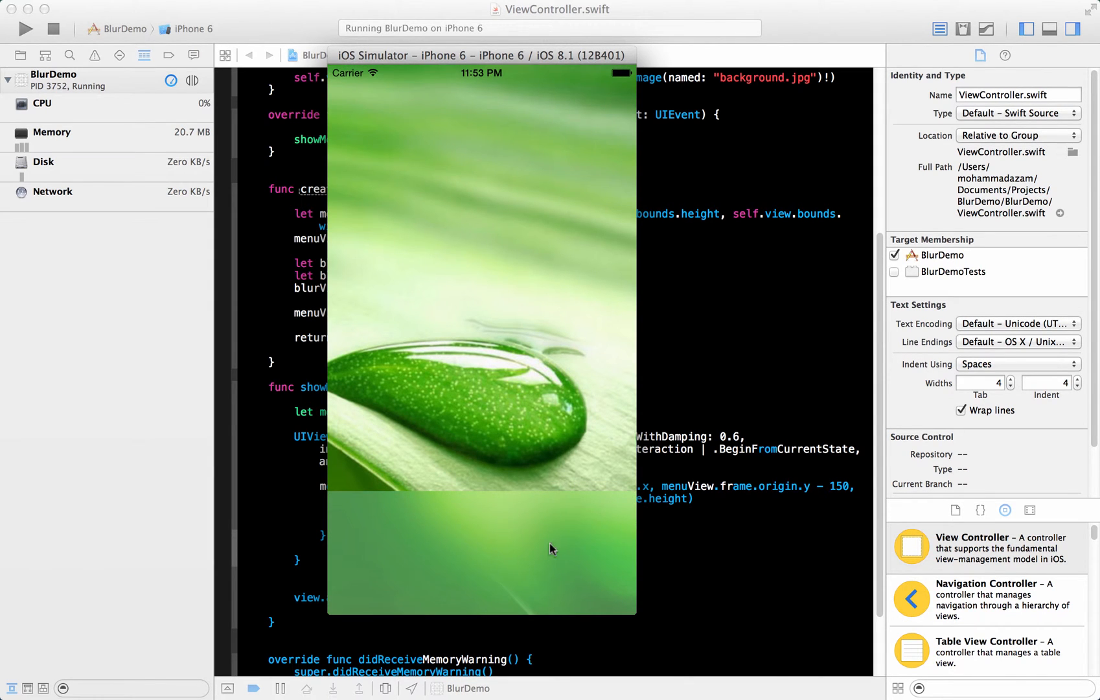
{"action": "mouse_move", "coordinate": [553, 60]}
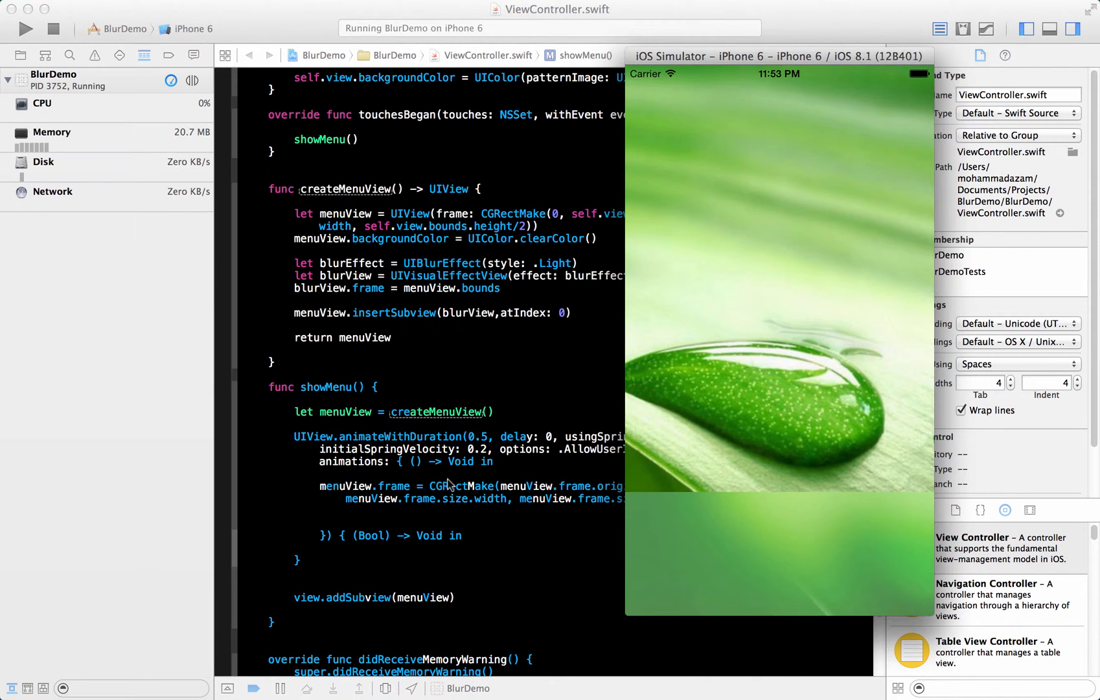
{"action": "mouse_move", "coordinate": [505, 462]}
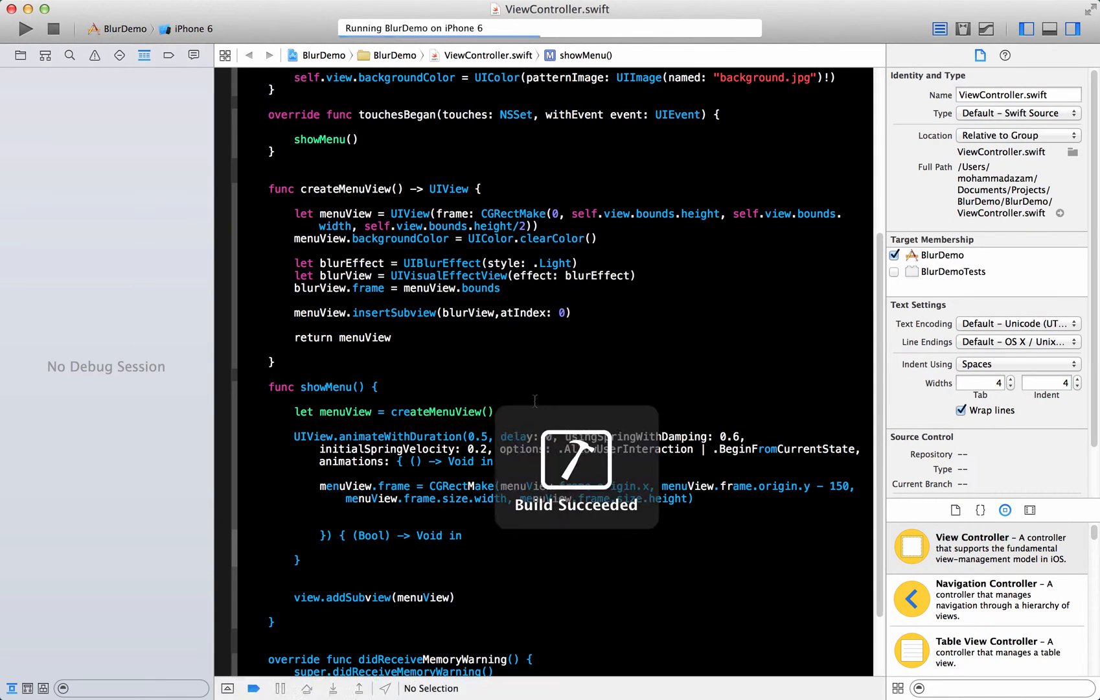
Step: Relaunch BlurDemo, view the light blurred menu, then stop the run from Xcode
{"action": "left_click", "coordinate": [26, 29]}
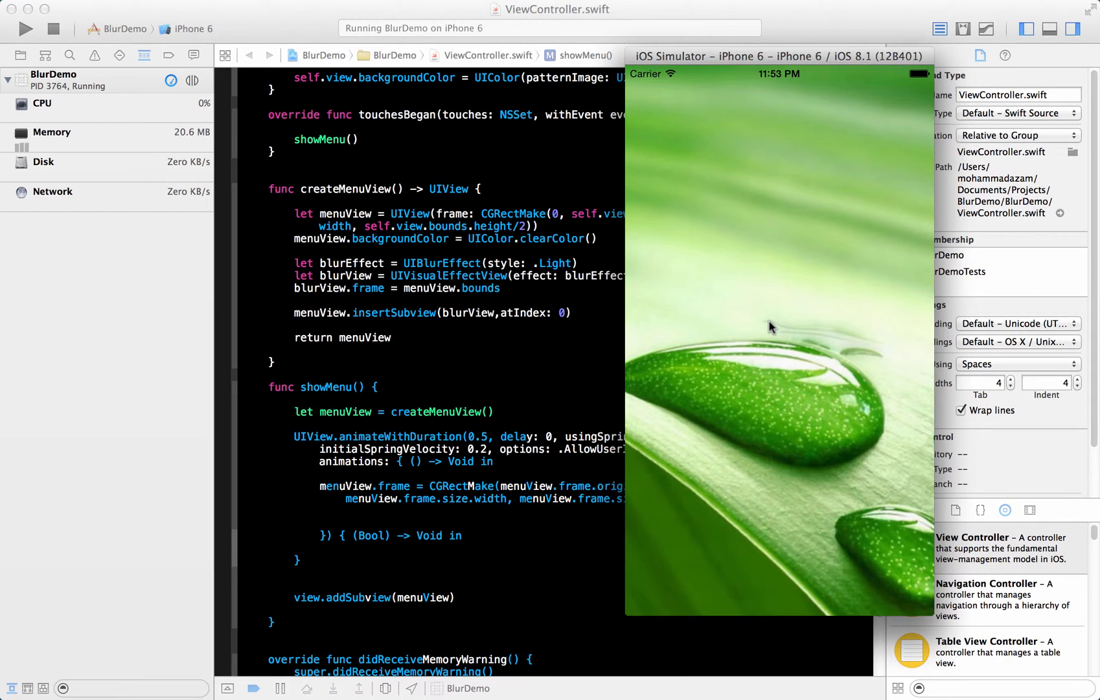
{"action": "mouse_move", "coordinate": [751, 288]}
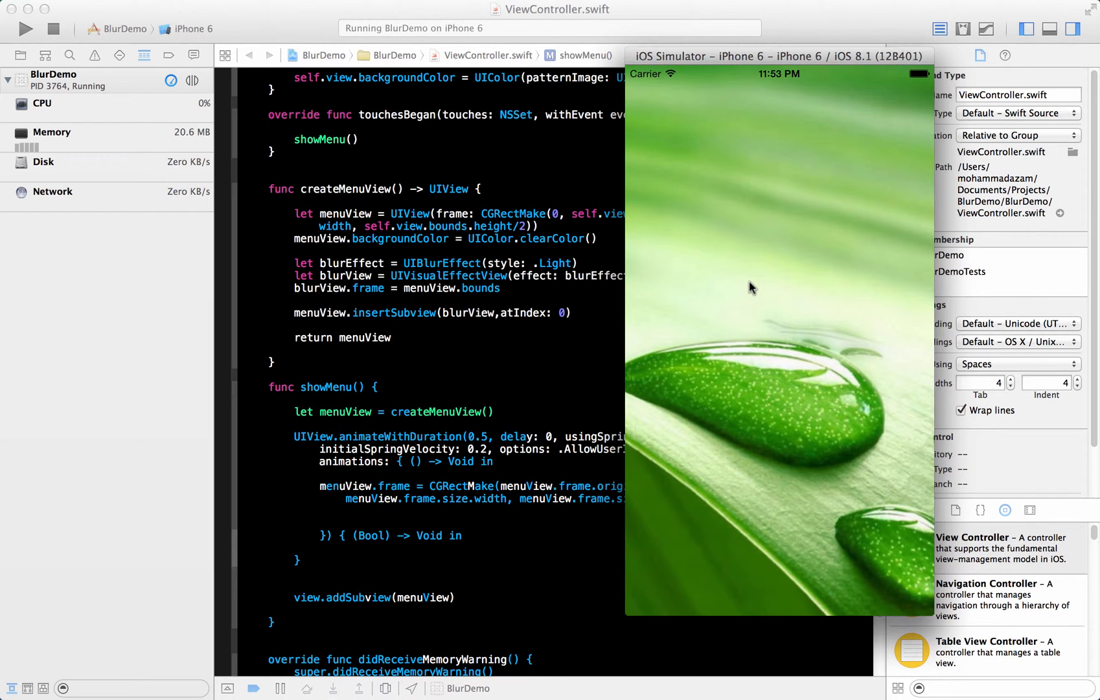
{"action": "mouse_move", "coordinate": [775, 301]}
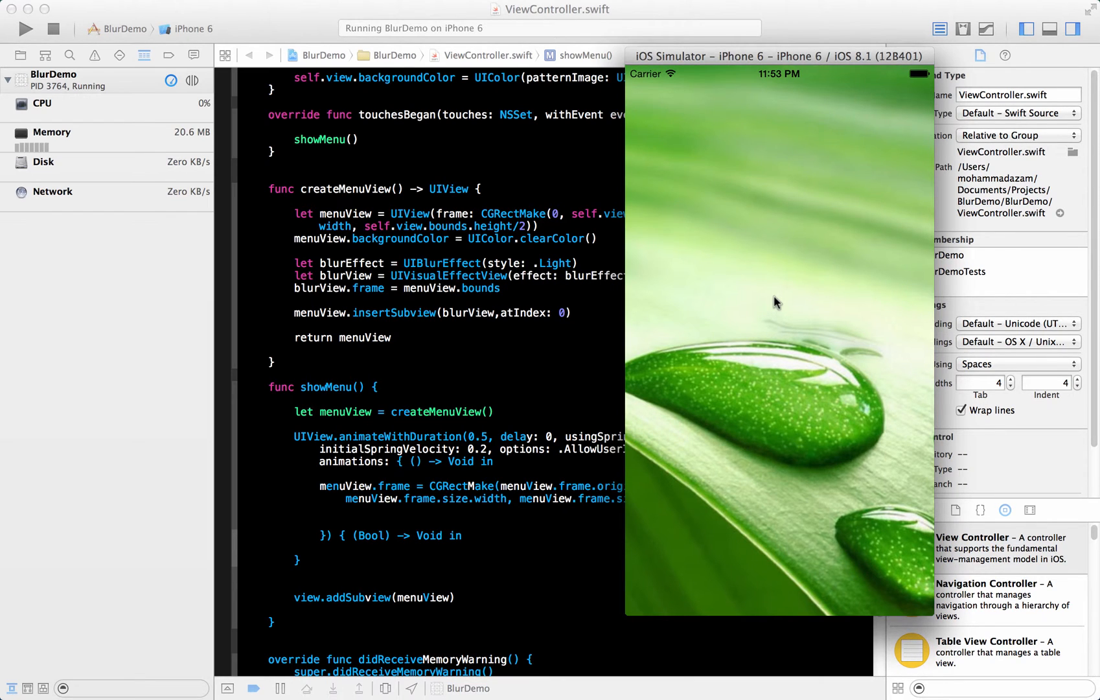
{"action": "mouse_move", "coordinate": [780, 536]}
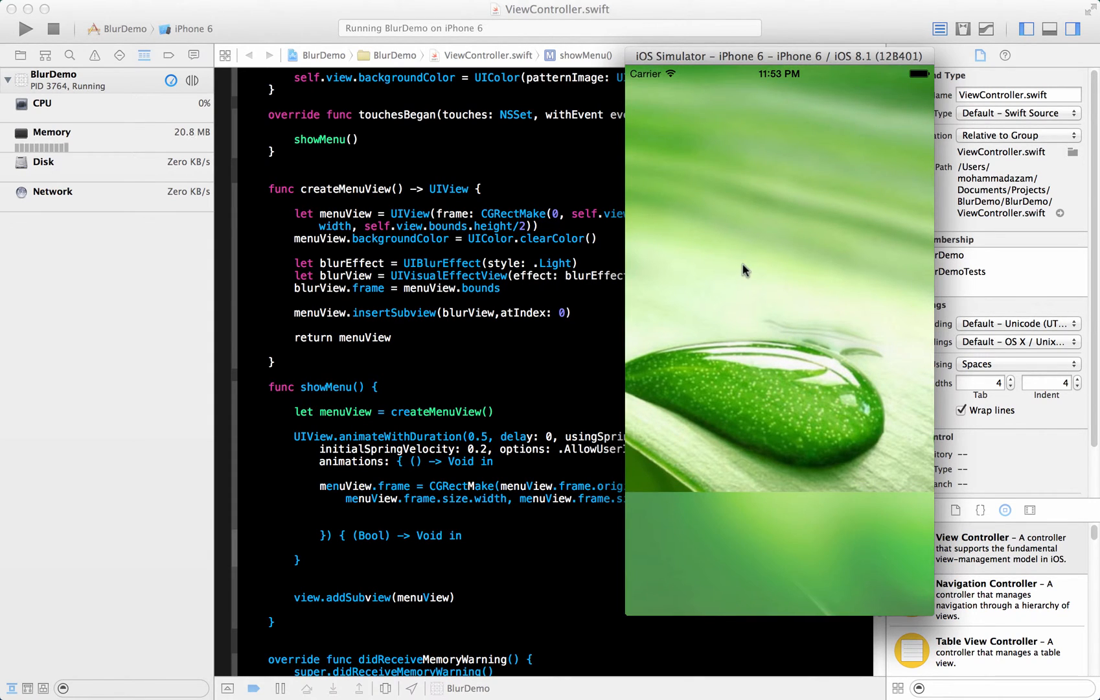
{"action": "mouse_move", "coordinate": [860, 431]}
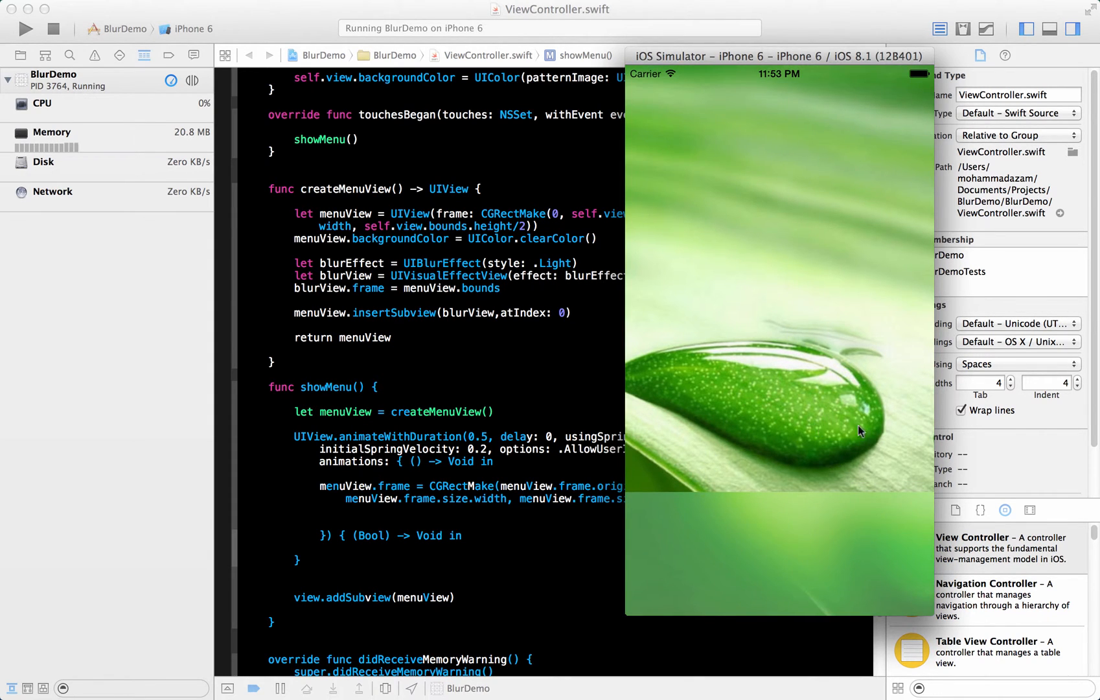
{"action": "left_click", "coordinate": [53, 28]}
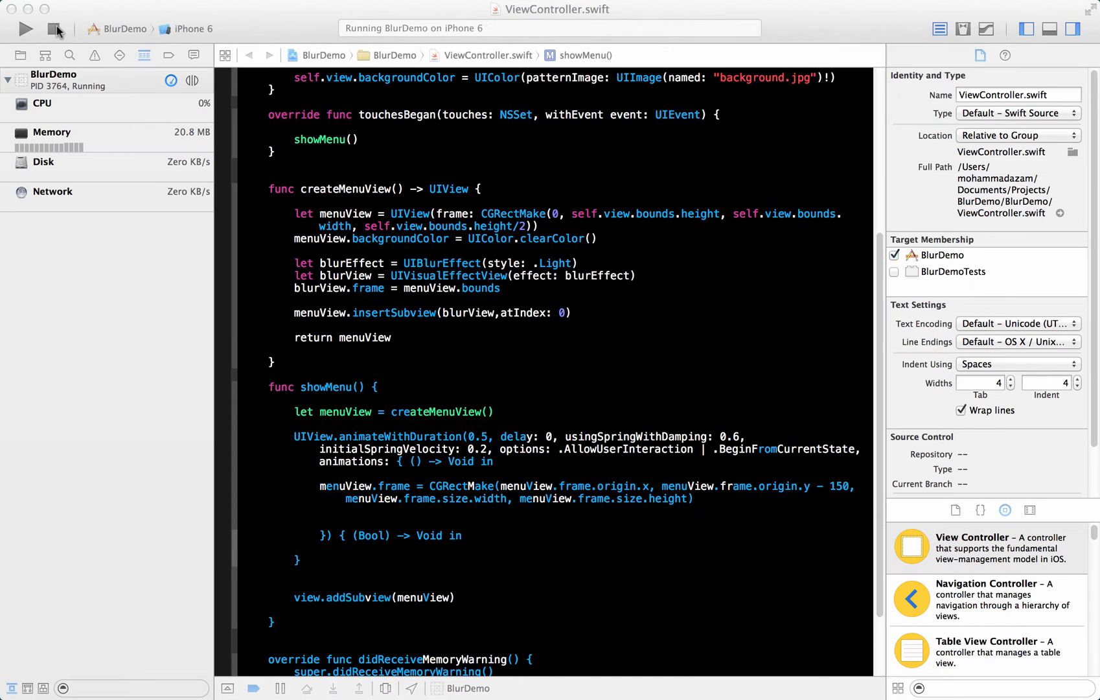
{"action": "left_click", "coordinate": [54, 29]}
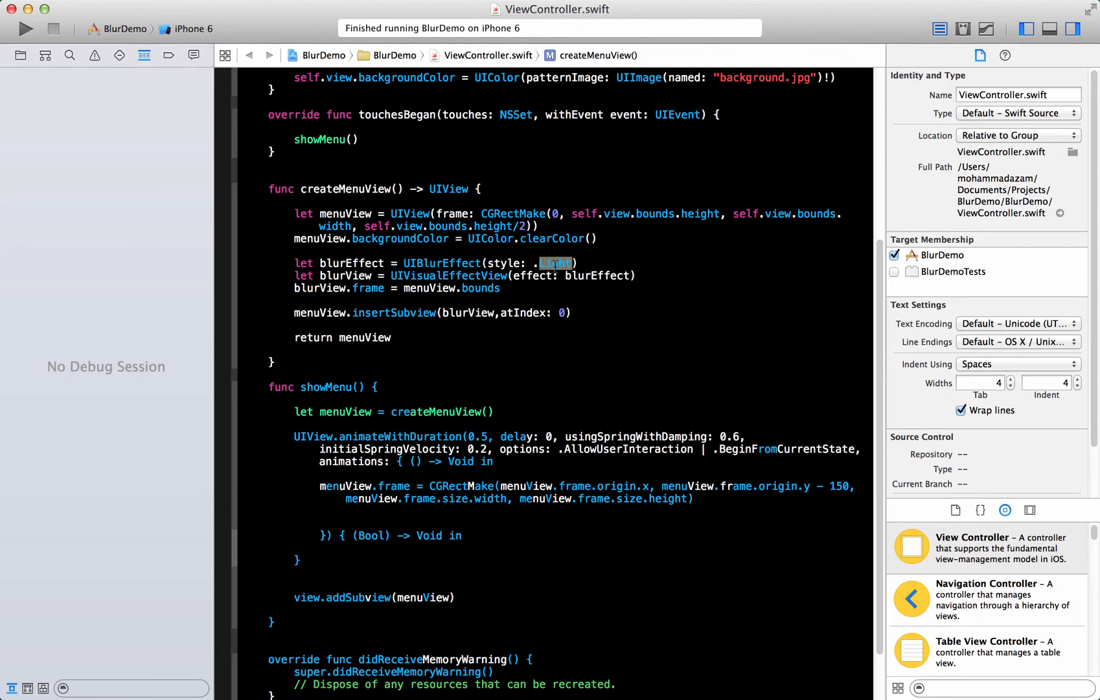
Step: Switch the UIBlurEffect style from .Light to .Dark and rebuild and run the app
{"action": "type", "text": "Dark"}
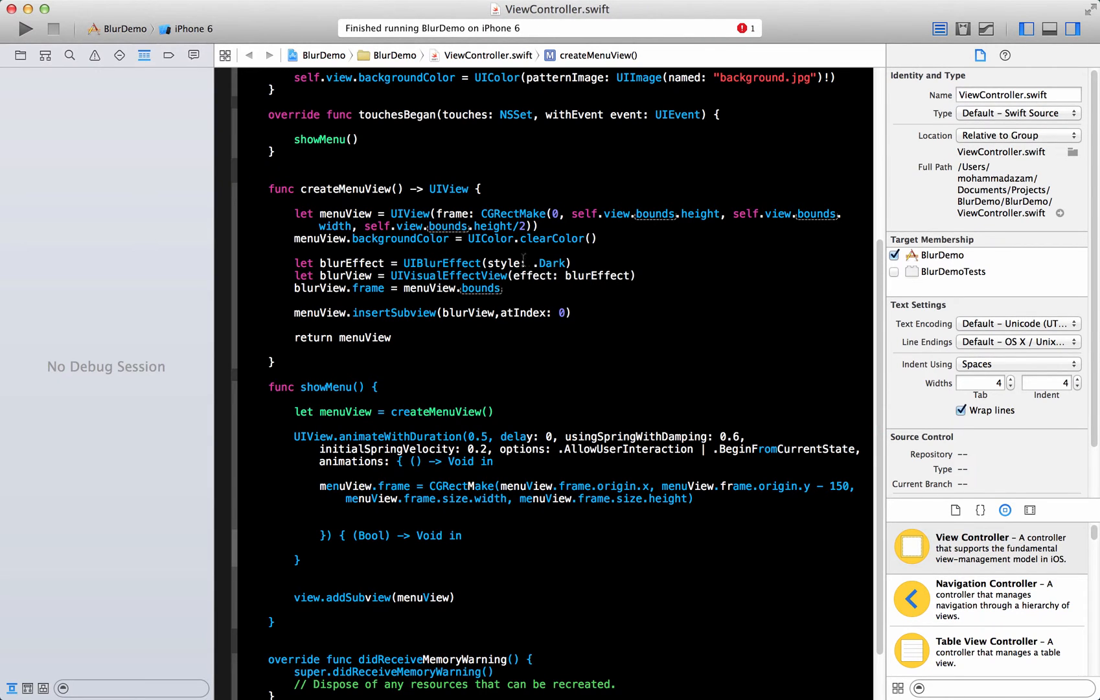
{"action": "double_click", "coordinate": [552, 262]}
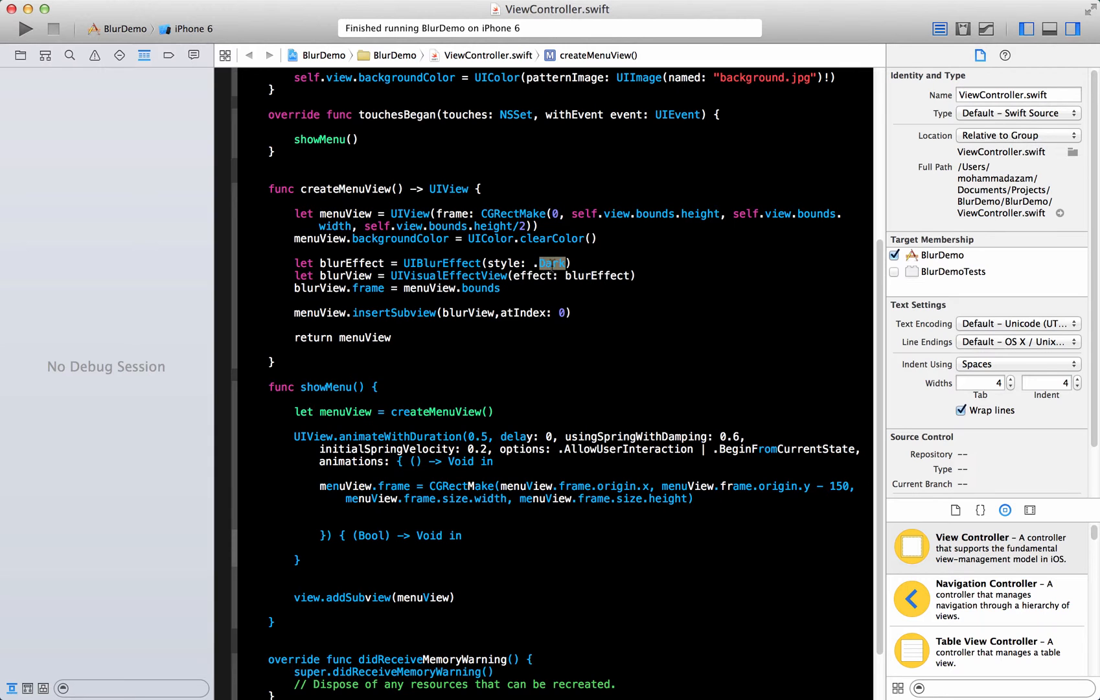
{"action": "left_click", "coordinate": [26, 28]}
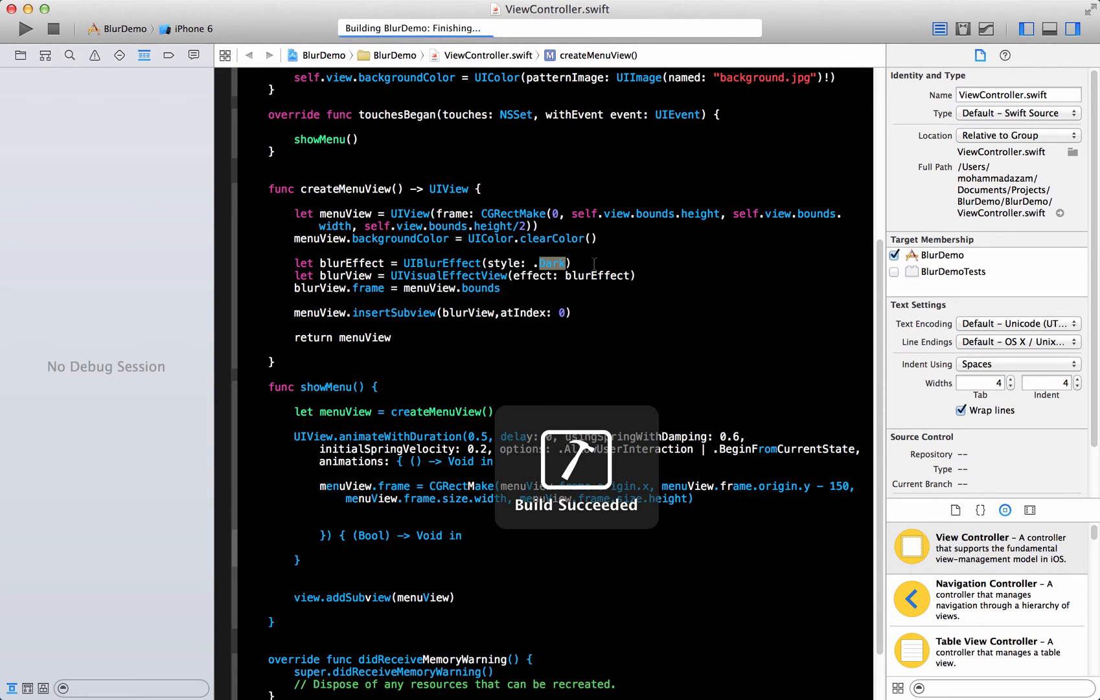
{"action": "left_click", "coordinate": [26, 29]}
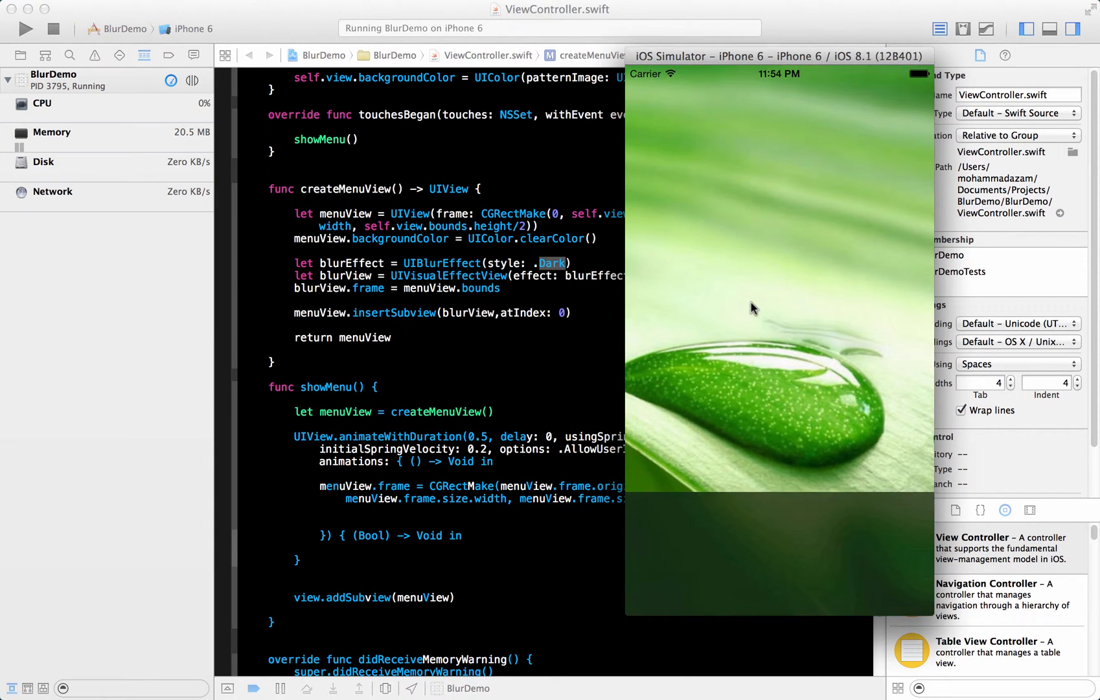
{"action": "mouse_move", "coordinate": [839, 560]}
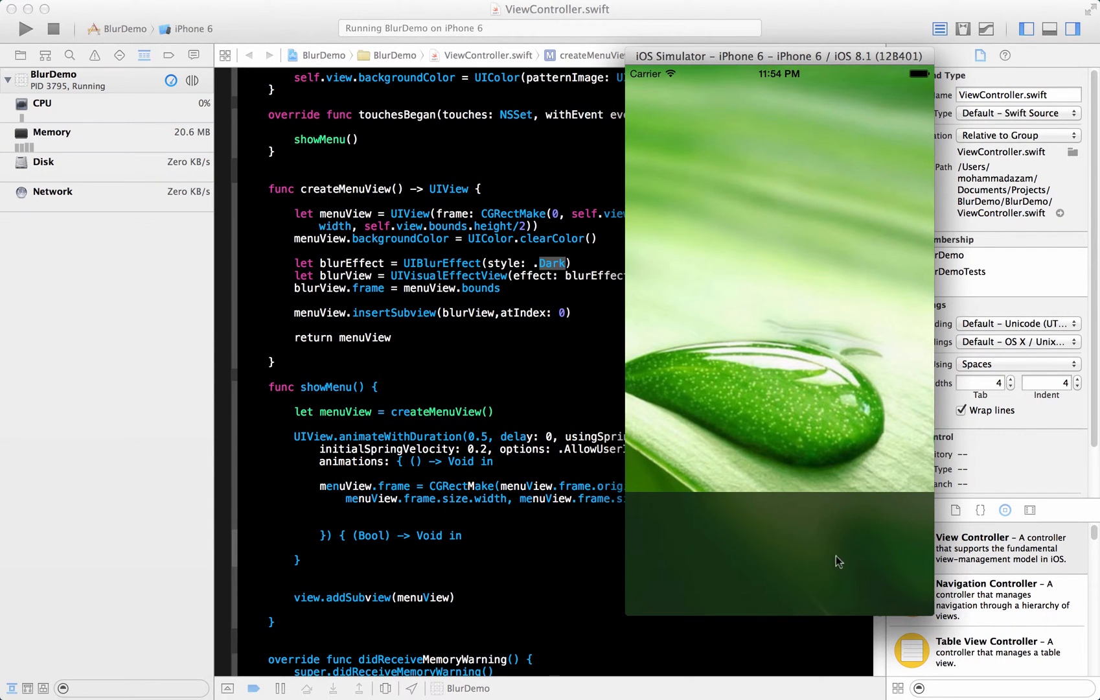
{"action": "mouse_move", "coordinate": [742, 536]}
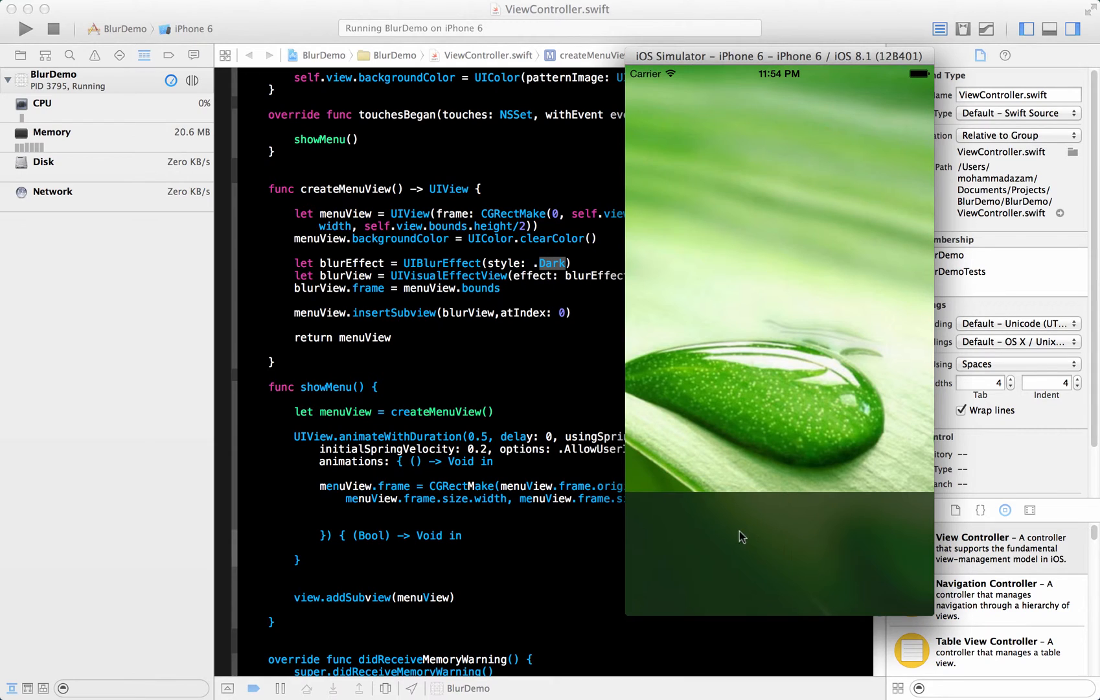
{"action": "mouse_move", "coordinate": [829, 537]}
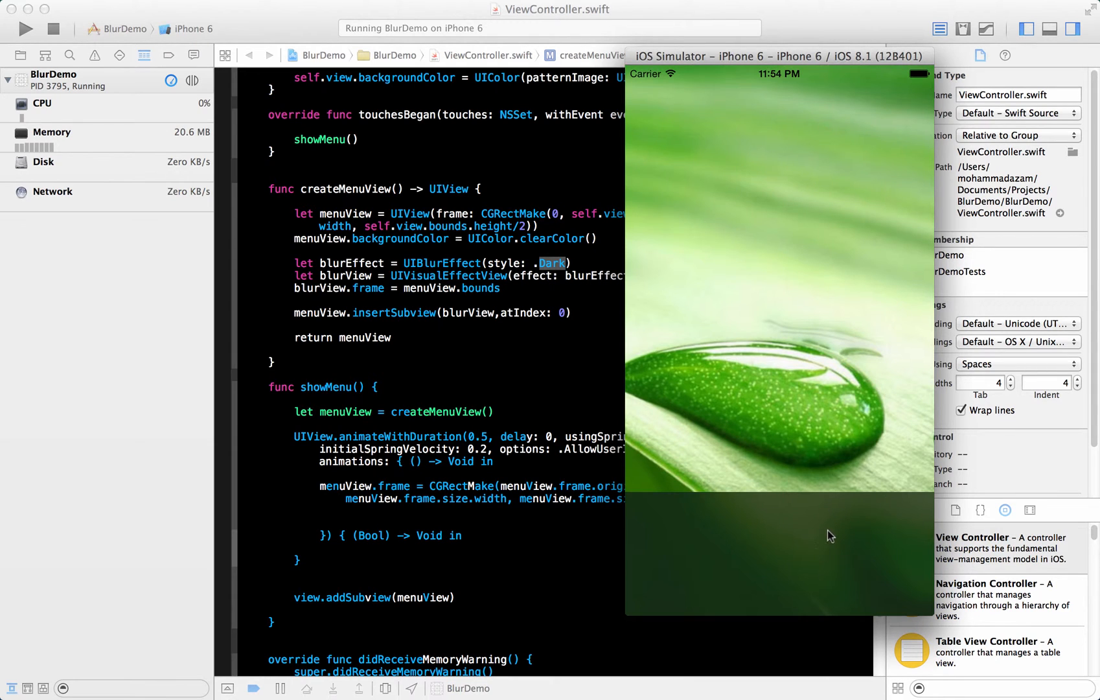
{"action": "mouse_move", "coordinate": [800, 512]}
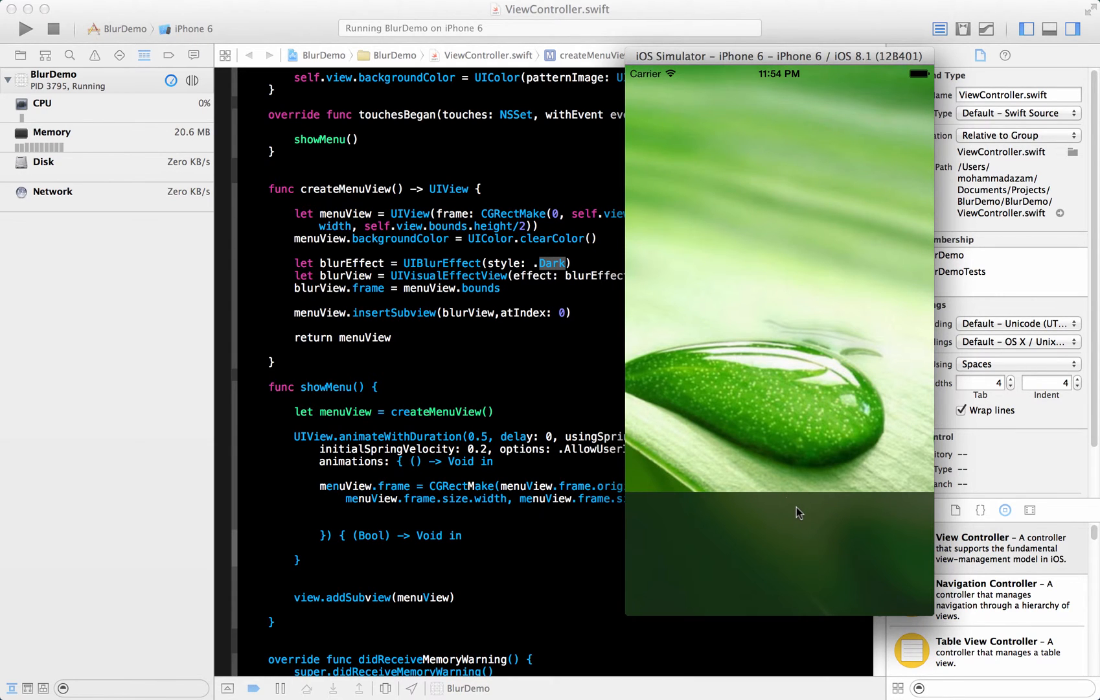
{"action": "mouse_move", "coordinate": [780, 519]}
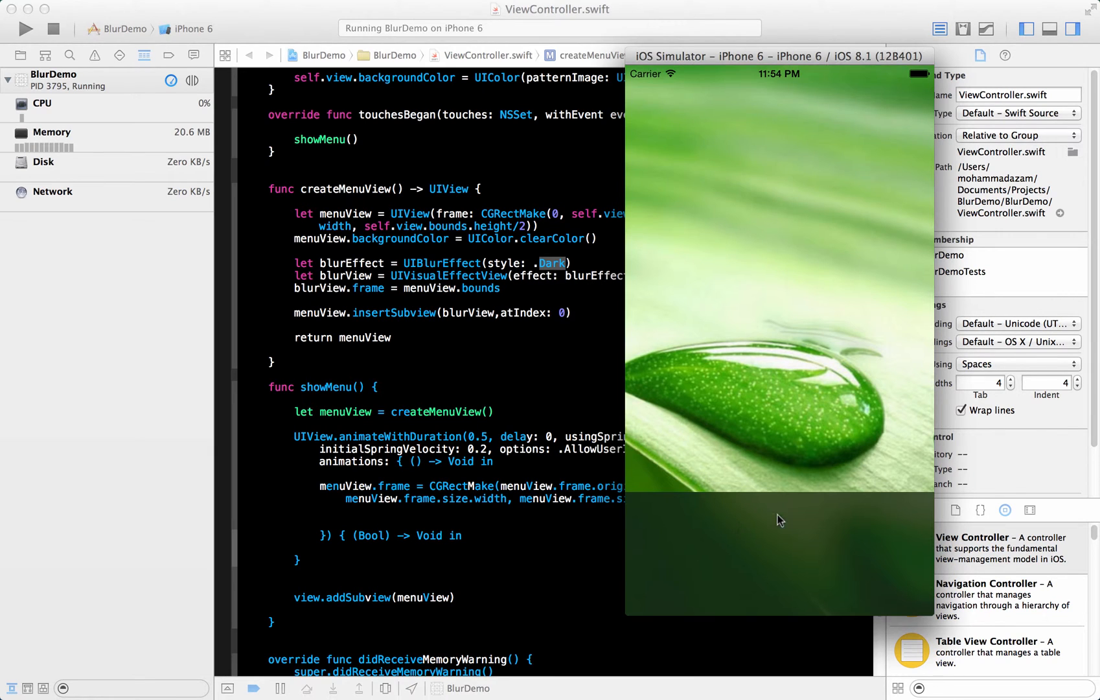
{"action": "mouse_move", "coordinate": [864, 524]}
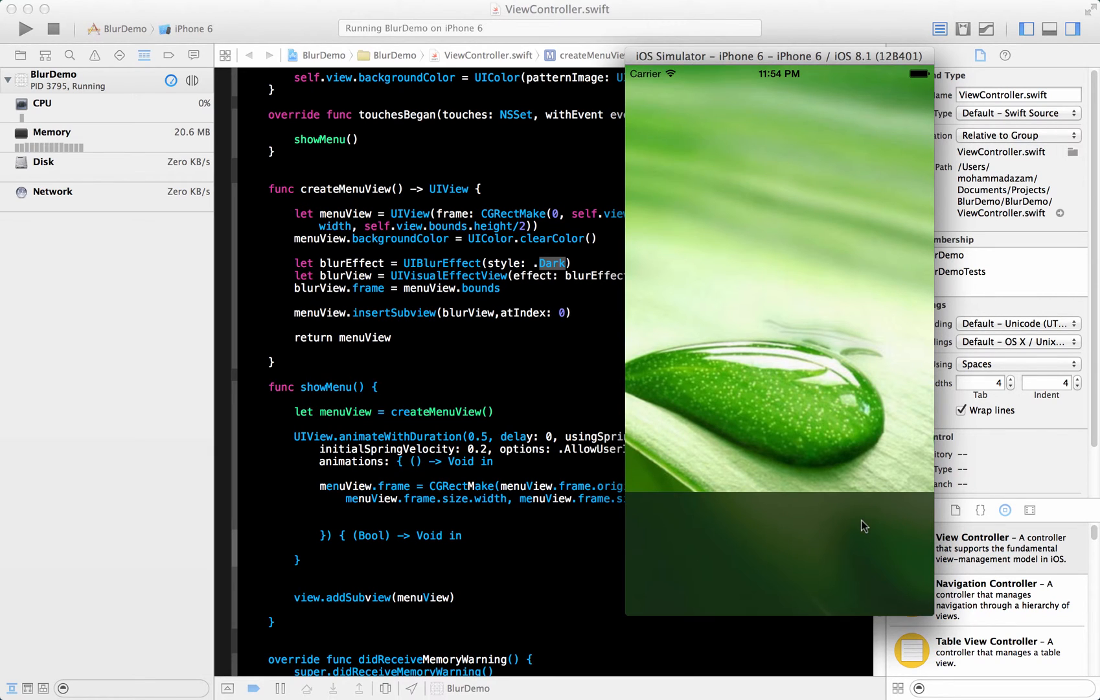
{"action": "mouse_move", "coordinate": [354, 314]}
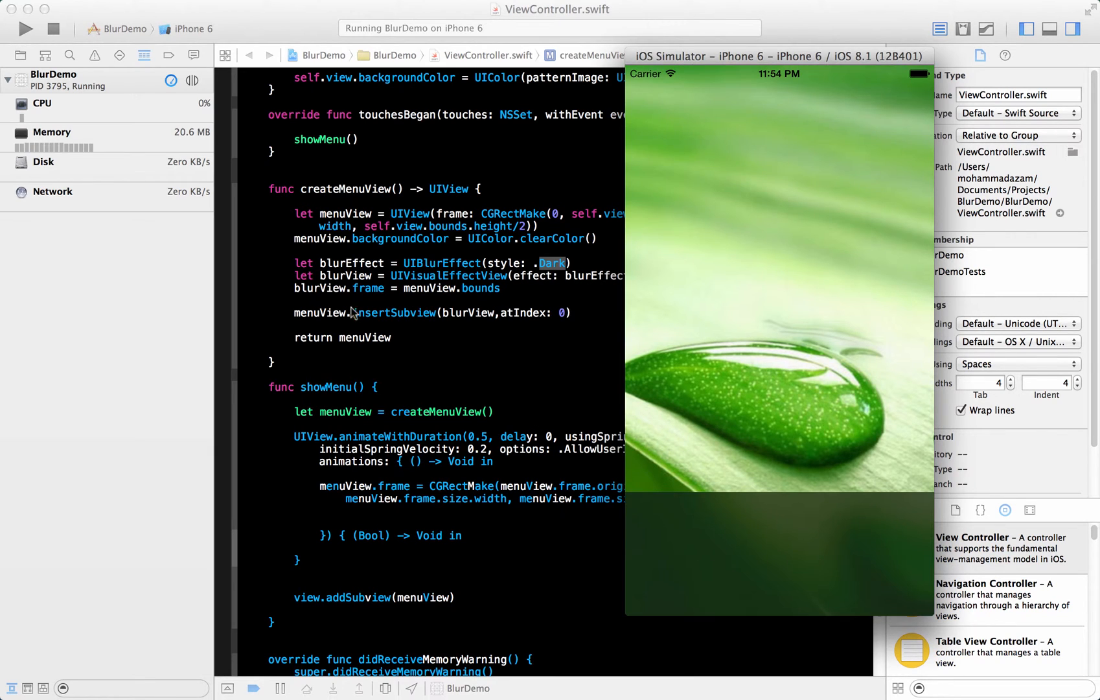
{"action": "mouse_move", "coordinate": [709, 415]}
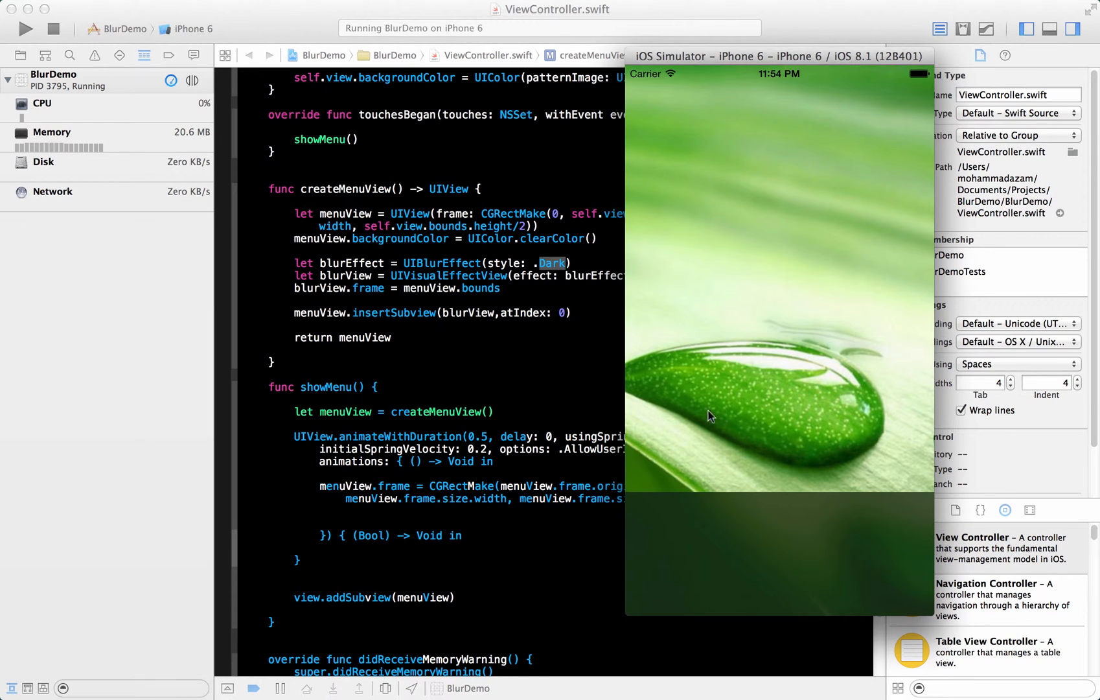
{"action": "mouse_move", "coordinate": [750, 546]}
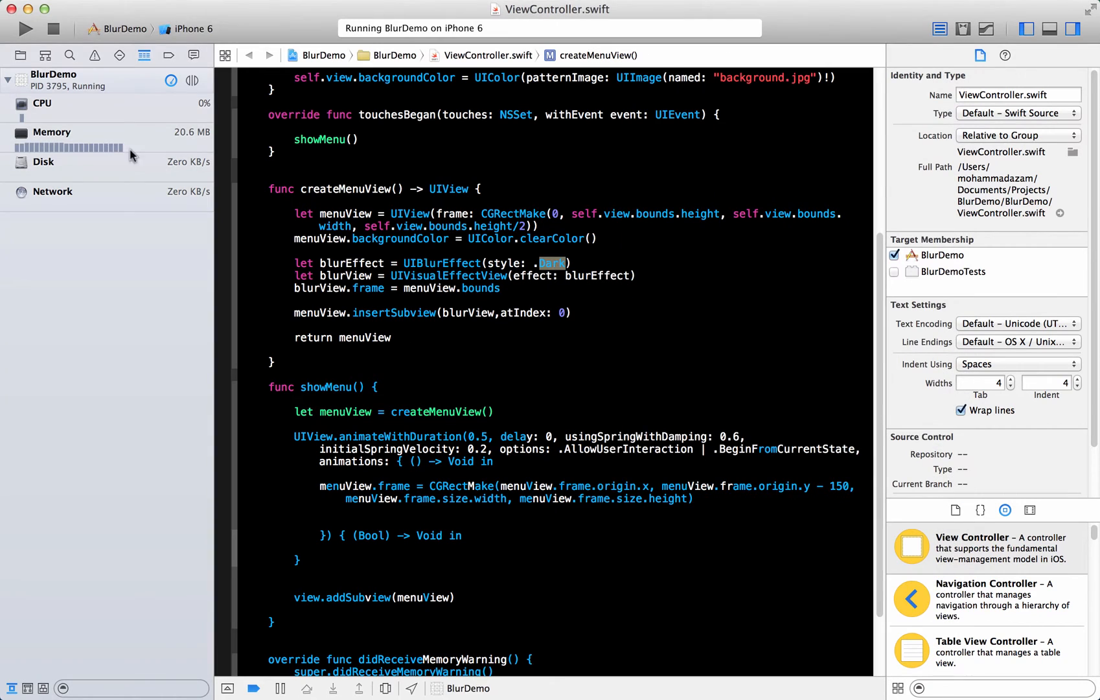
Step: Stop the running app and add a semicolon after blurView.frame = menuView.bounds
{"action": "left_click", "coordinate": [52, 28]}
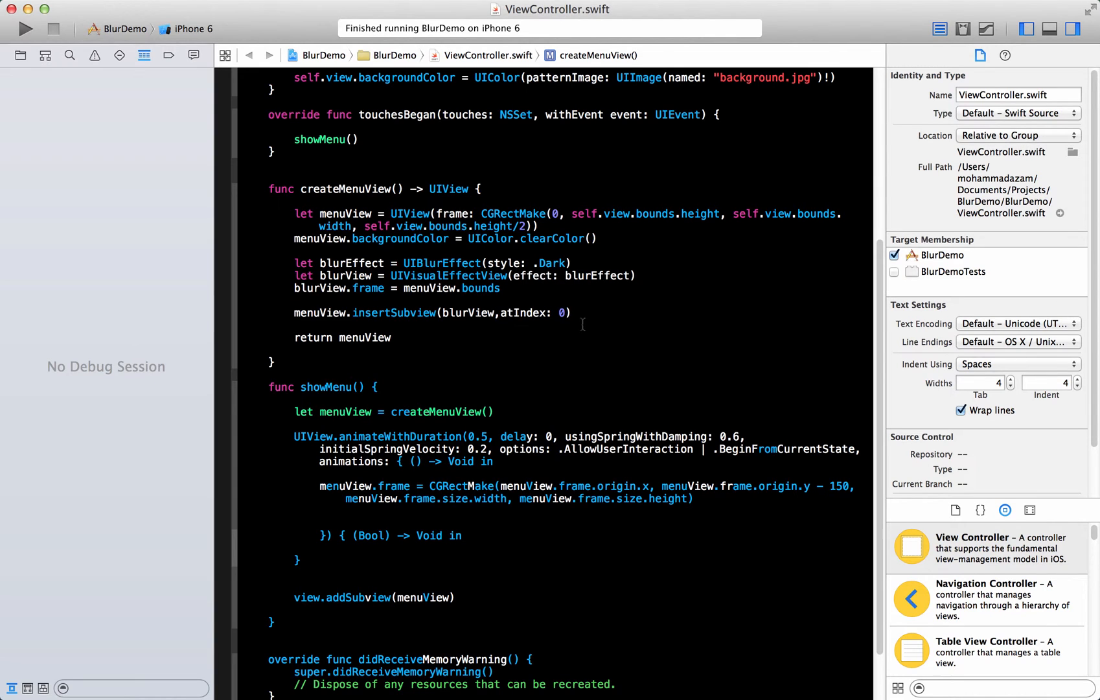
{"action": "left_click", "coordinate": [295, 325]}
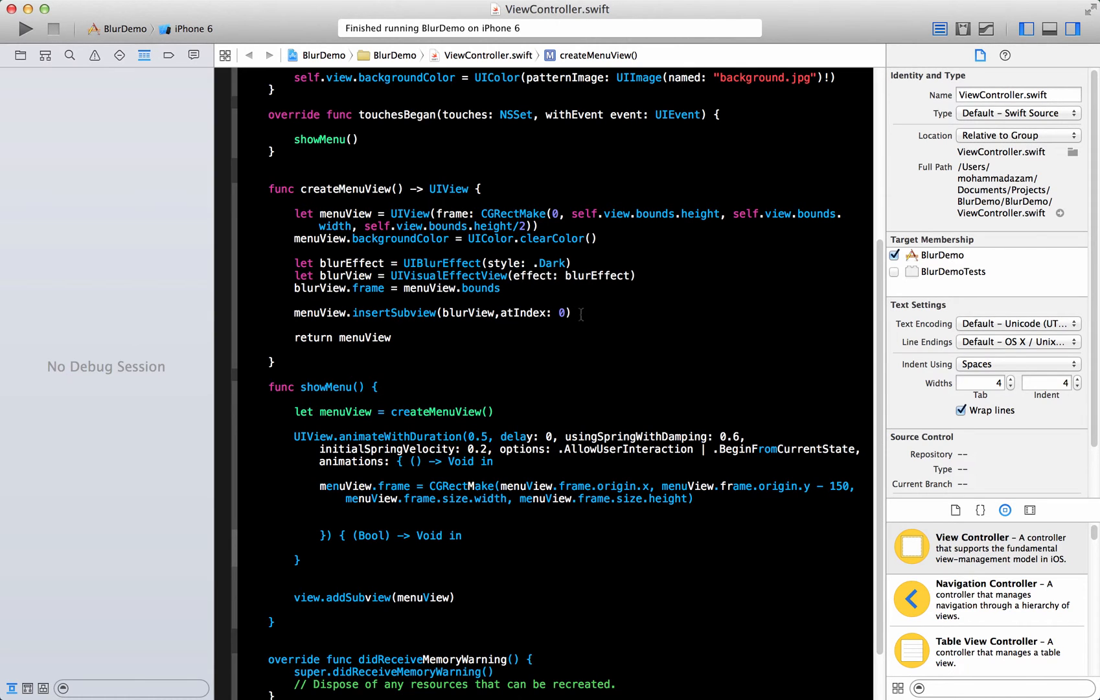
{"action": "left_click", "coordinate": [573, 313]}
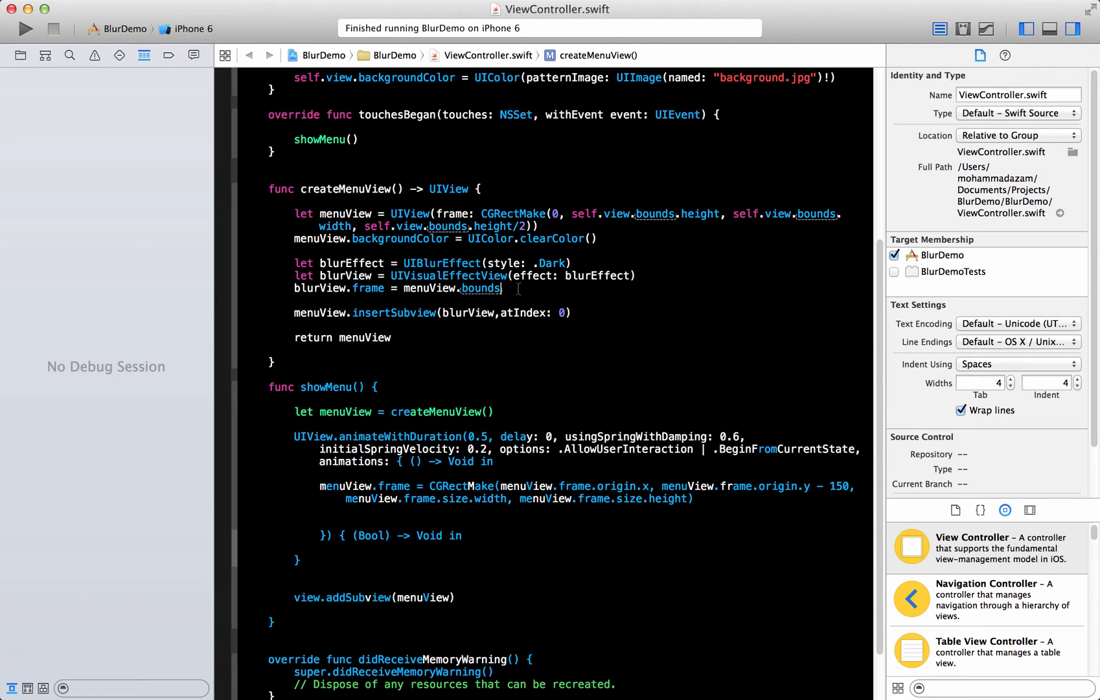
{"action": "type", "text": ";"}
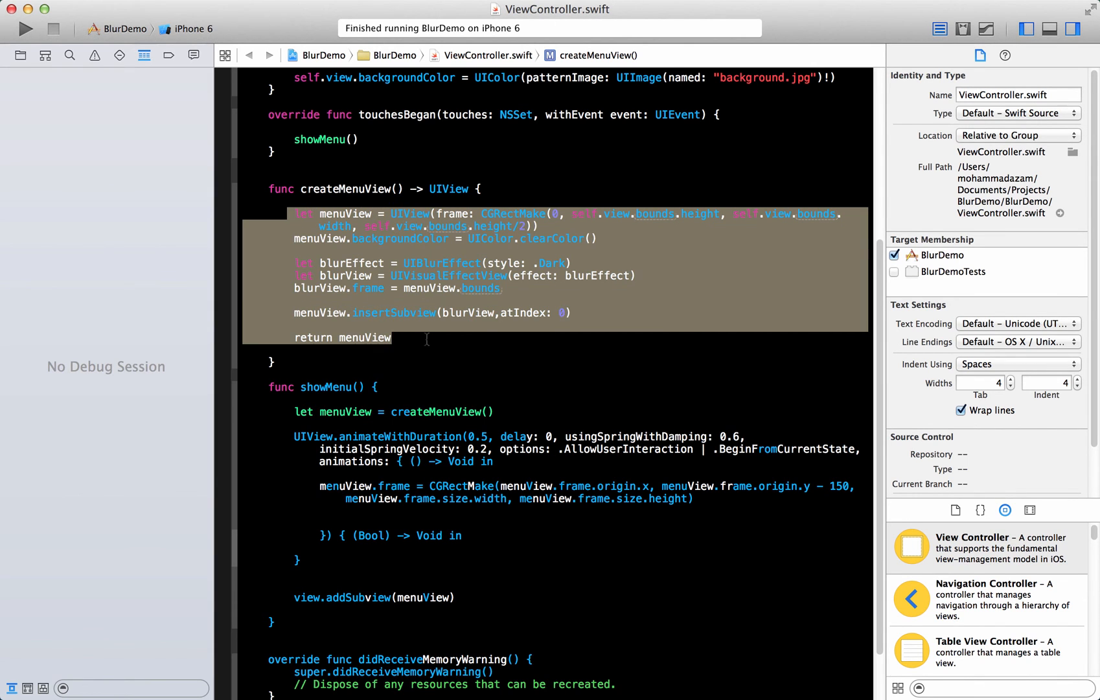
{"action": "left_click", "coordinate": [425, 338]}
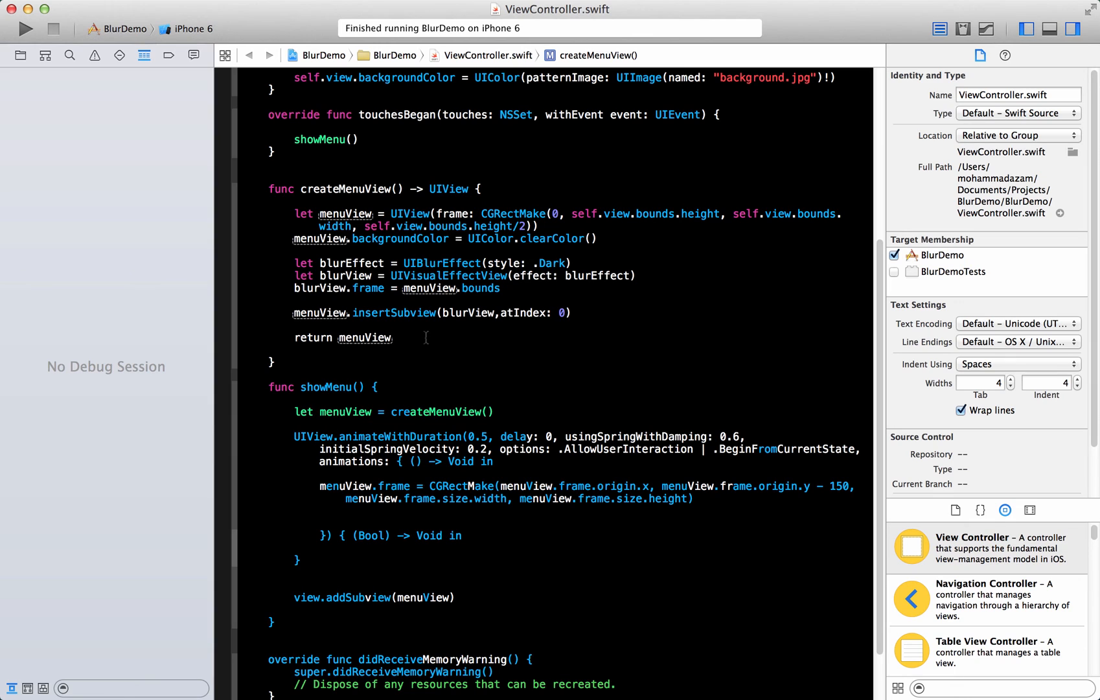